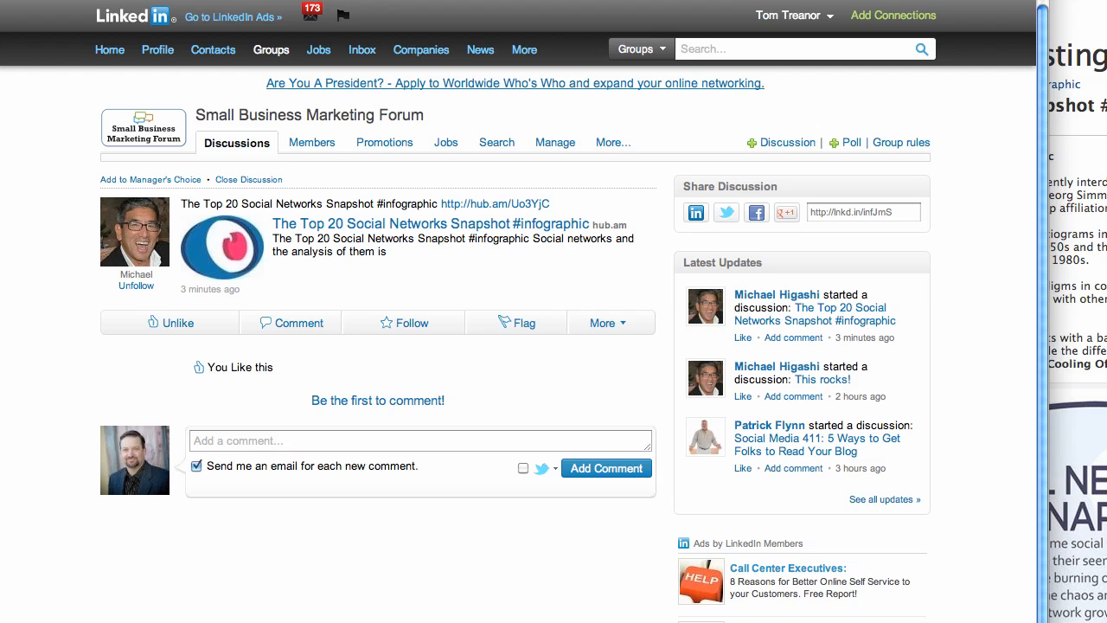
Follow the discussion's hub.am link to the Top 20 Social Networks infographic article
click(157, 48)
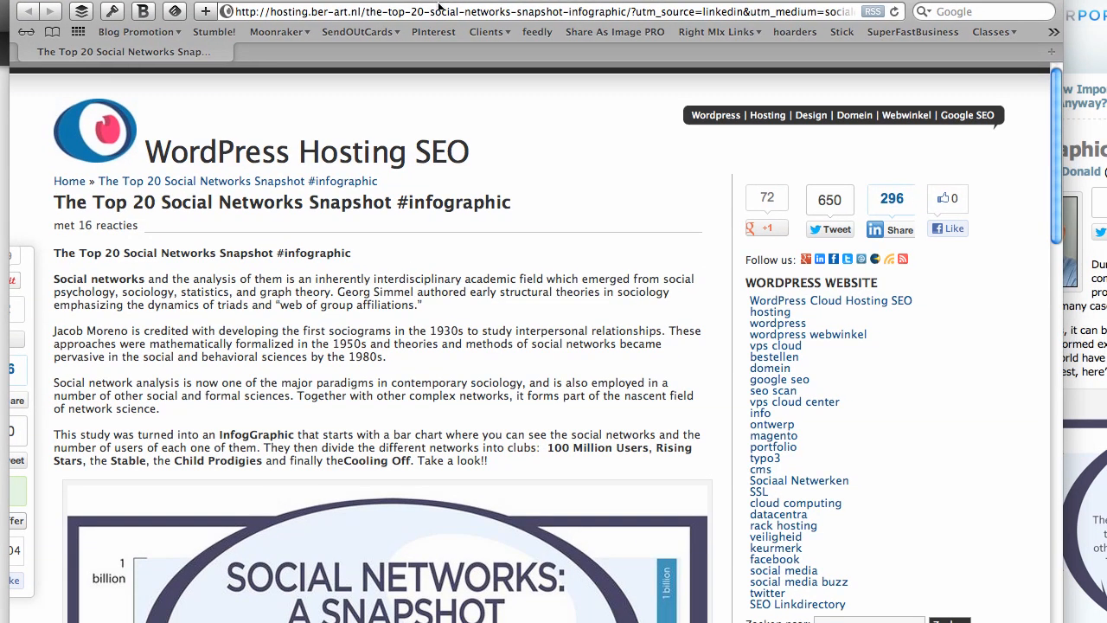
scroll(down, 3)
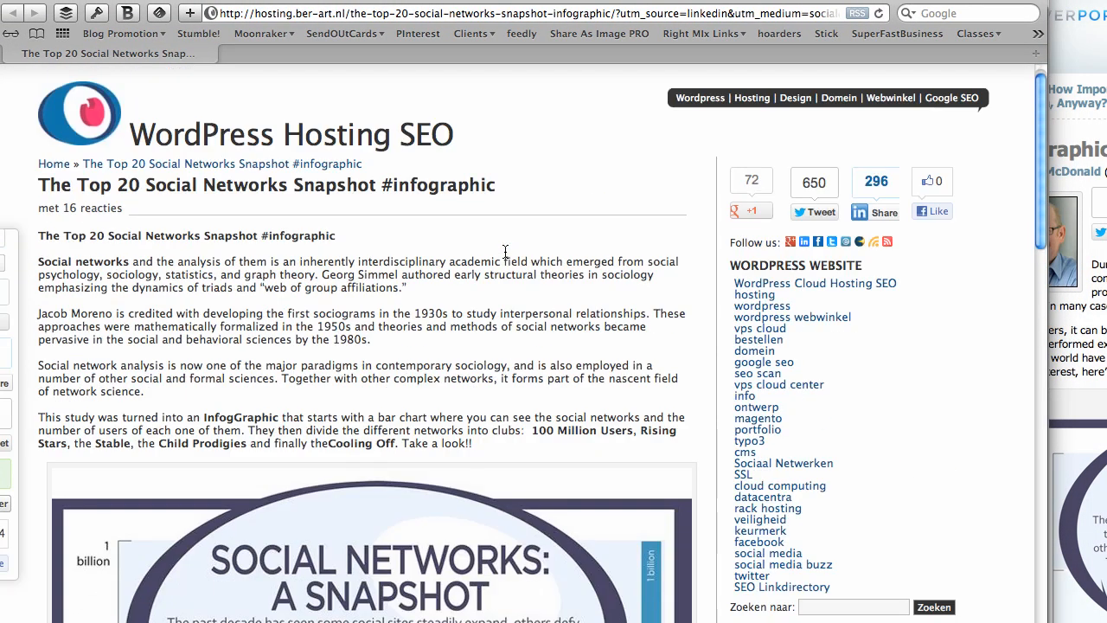
scroll(down, 3)
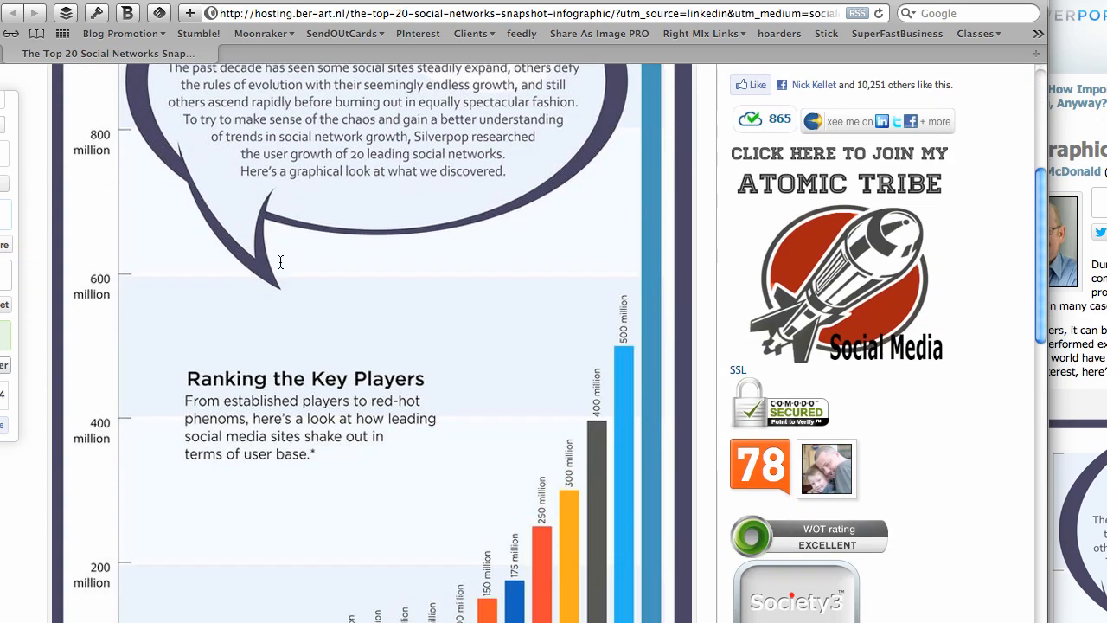
scroll(down, 3)
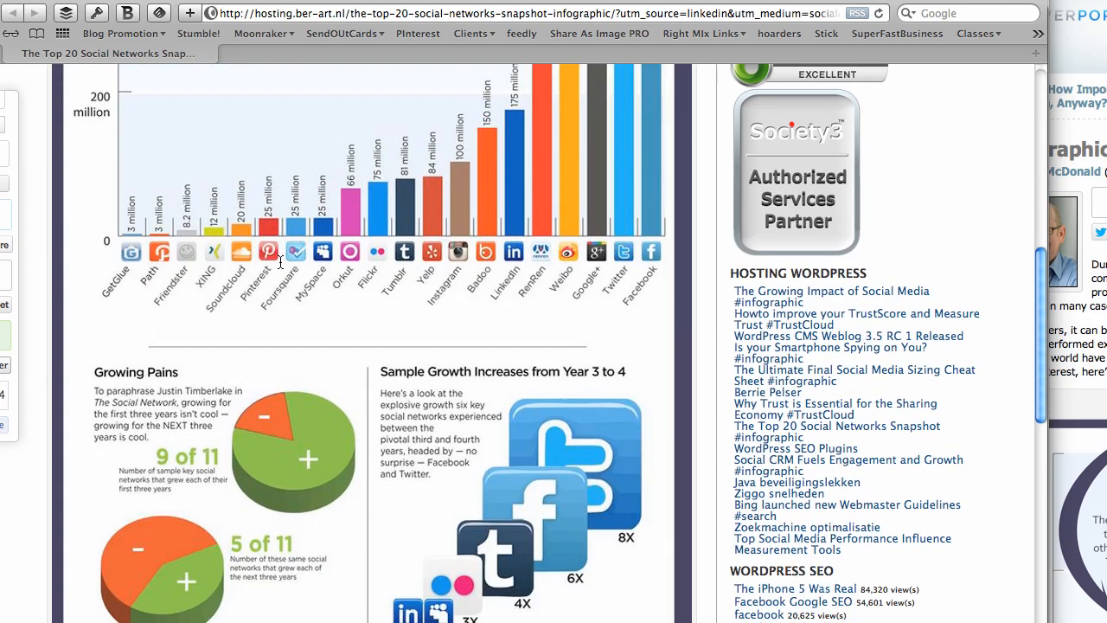
scroll(down, 3)
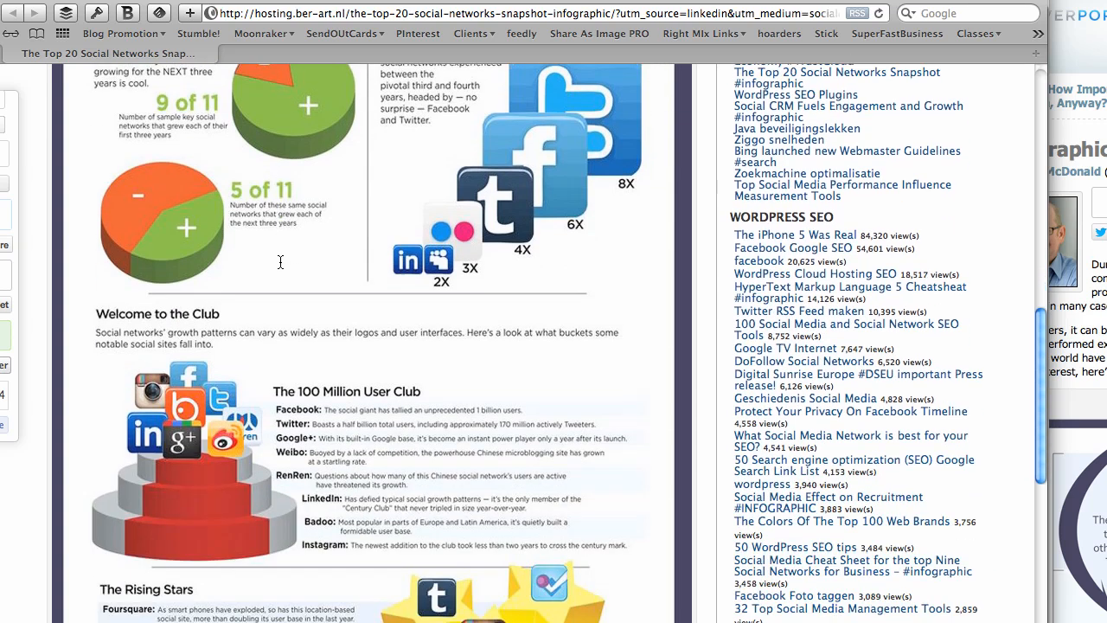
scroll(down, 3)
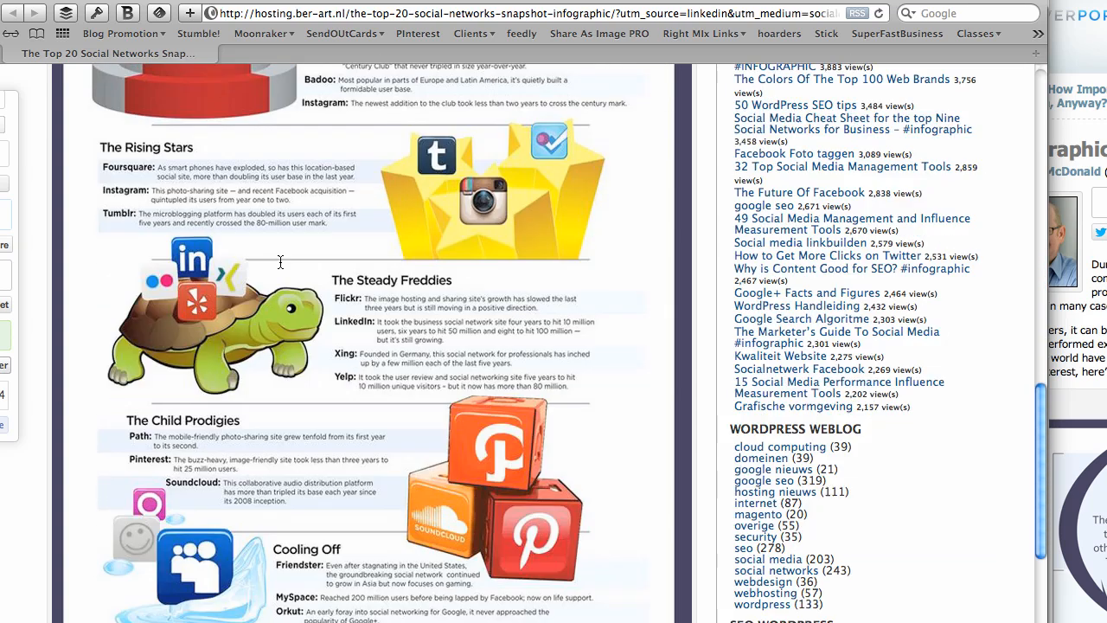
scroll(down, 3)
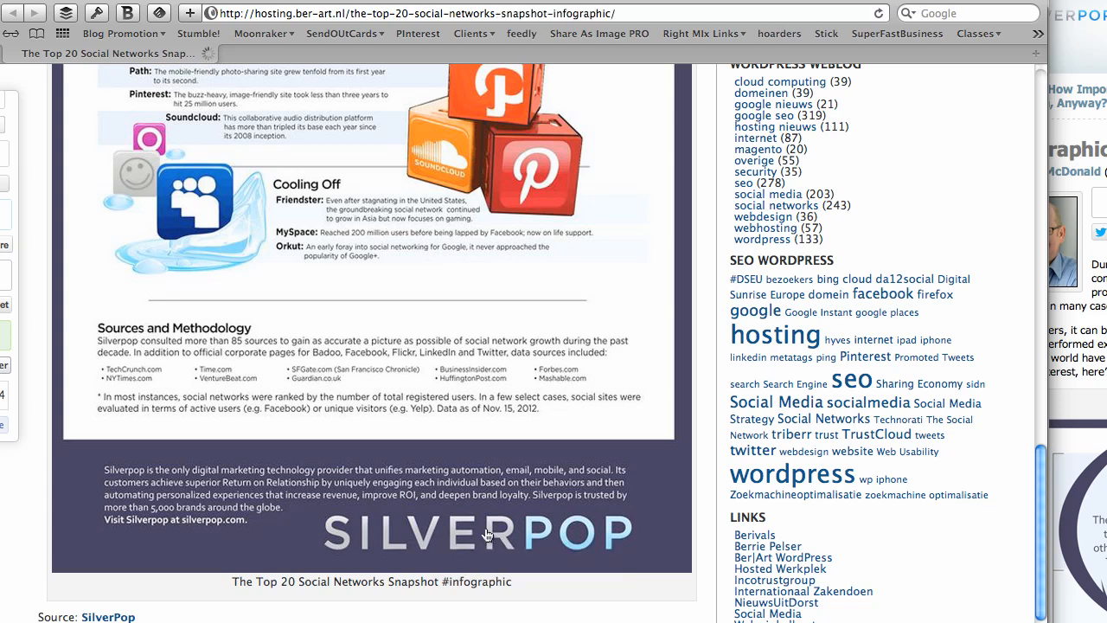
scroll(up, 3)
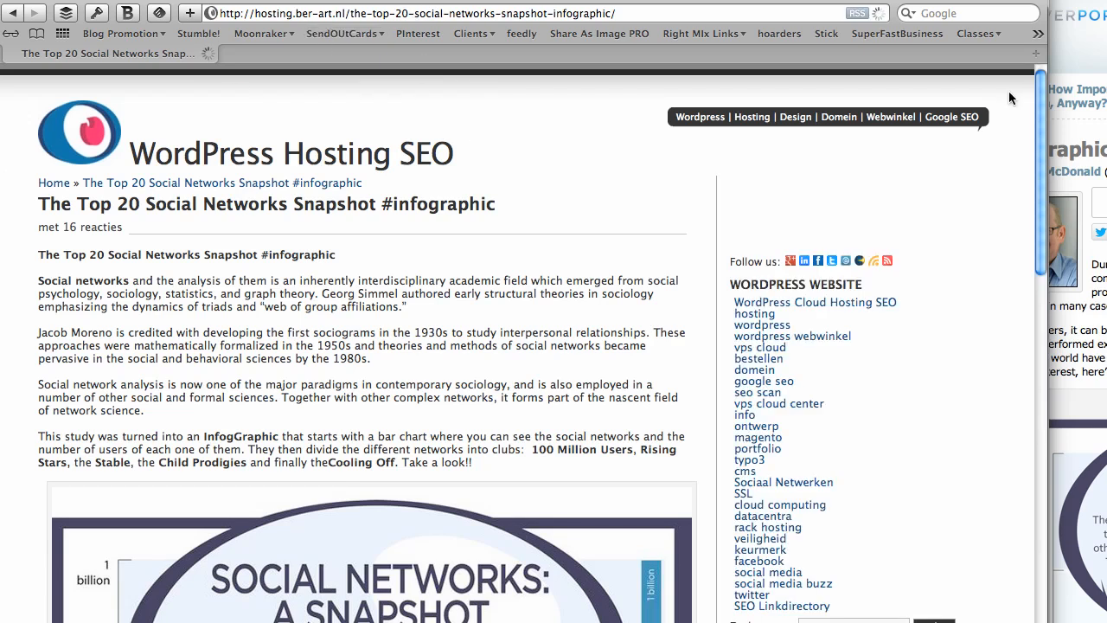
scroll(down, 3)
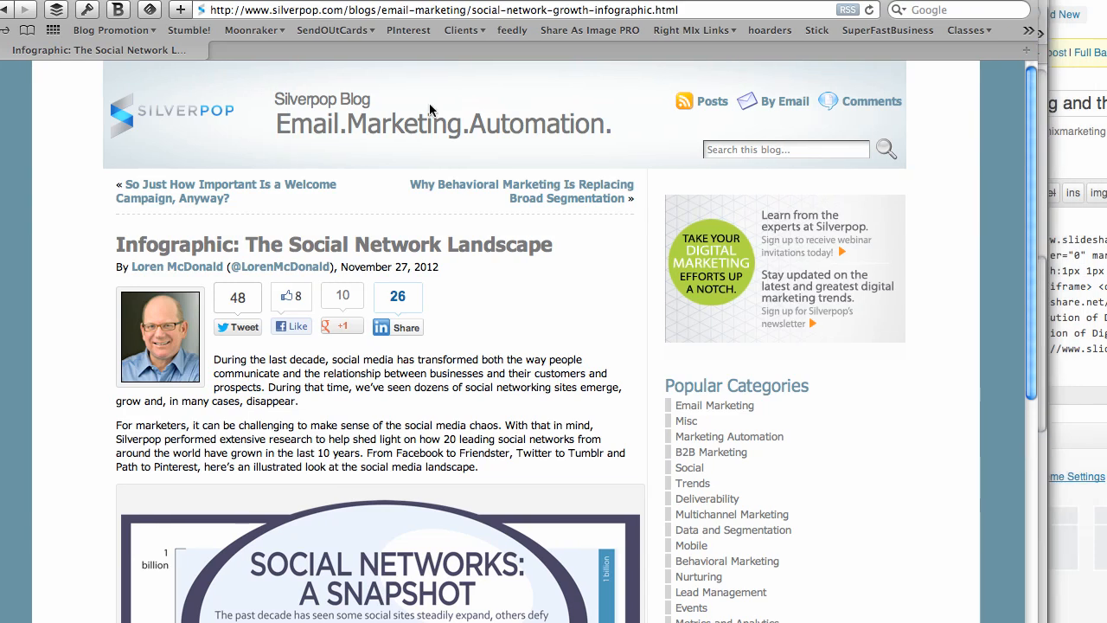
mouse_move(312, 215)
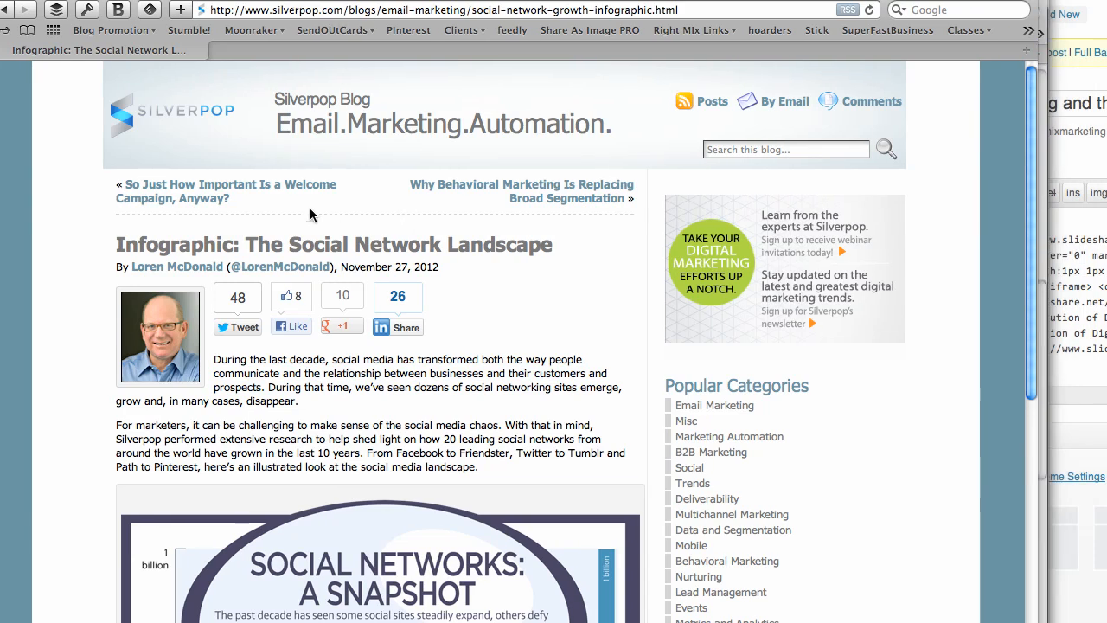
Scroll through the reposted infographic's growth charts before returning to the Silverpop post
scroll(down, 3)
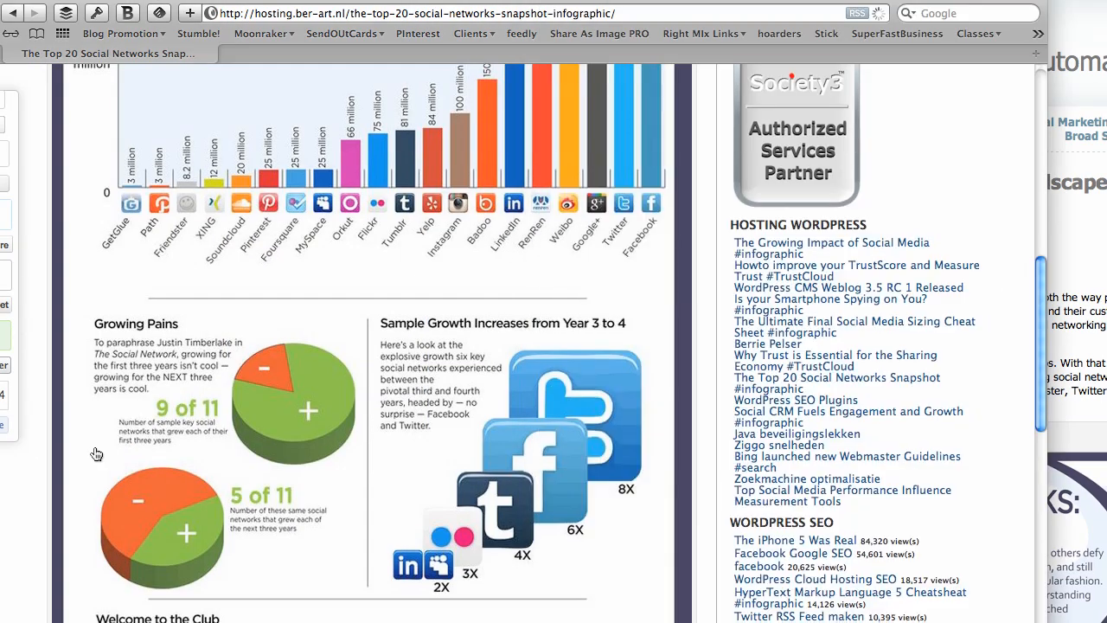
scroll(down, 3)
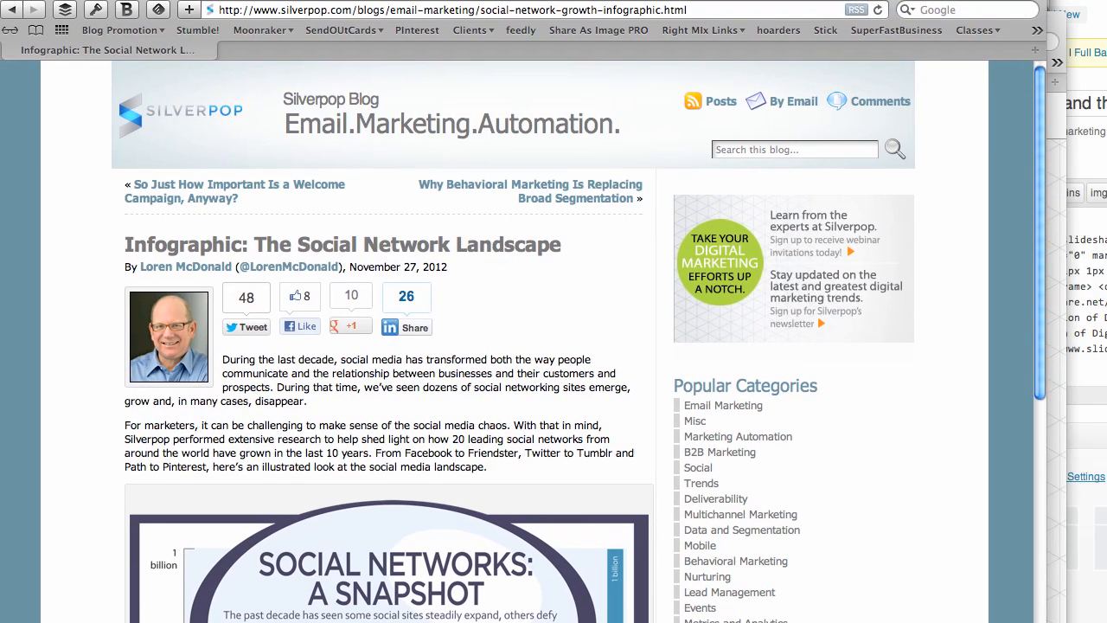
Locate 'Embed The Above Image On Your Site' and copy the infographic embed code
scroll(down, 3)
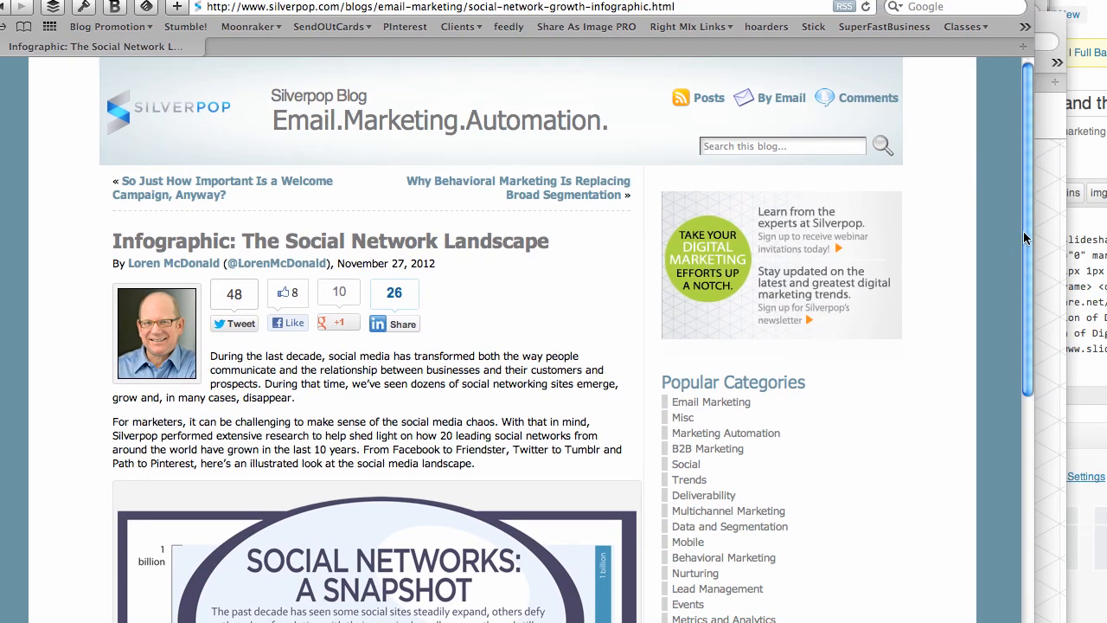
scroll(down, 3)
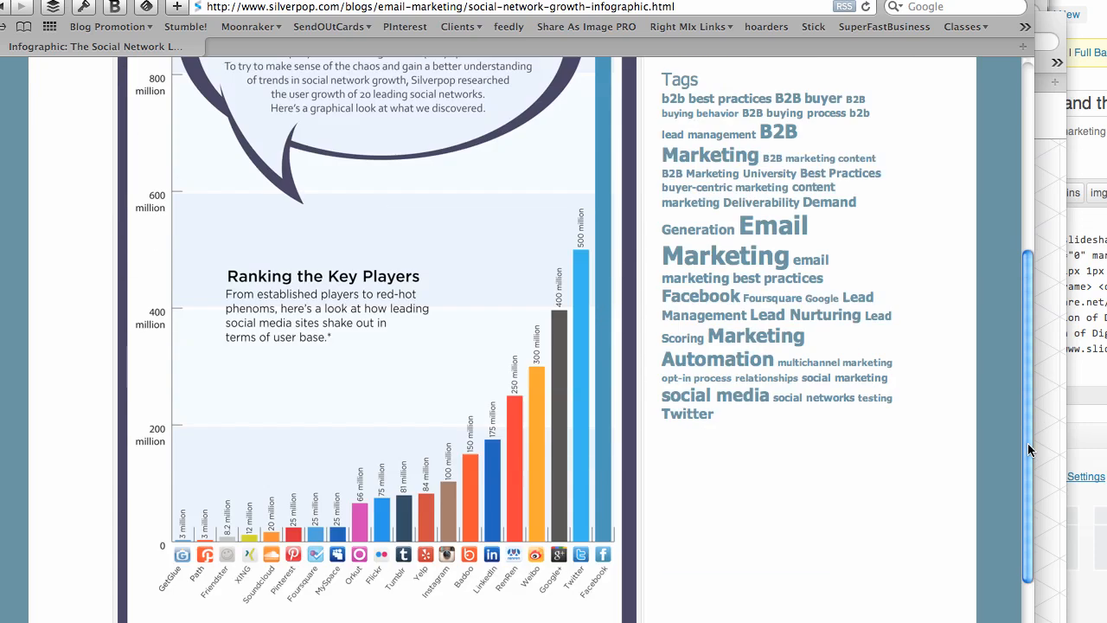
scroll(down, 3)
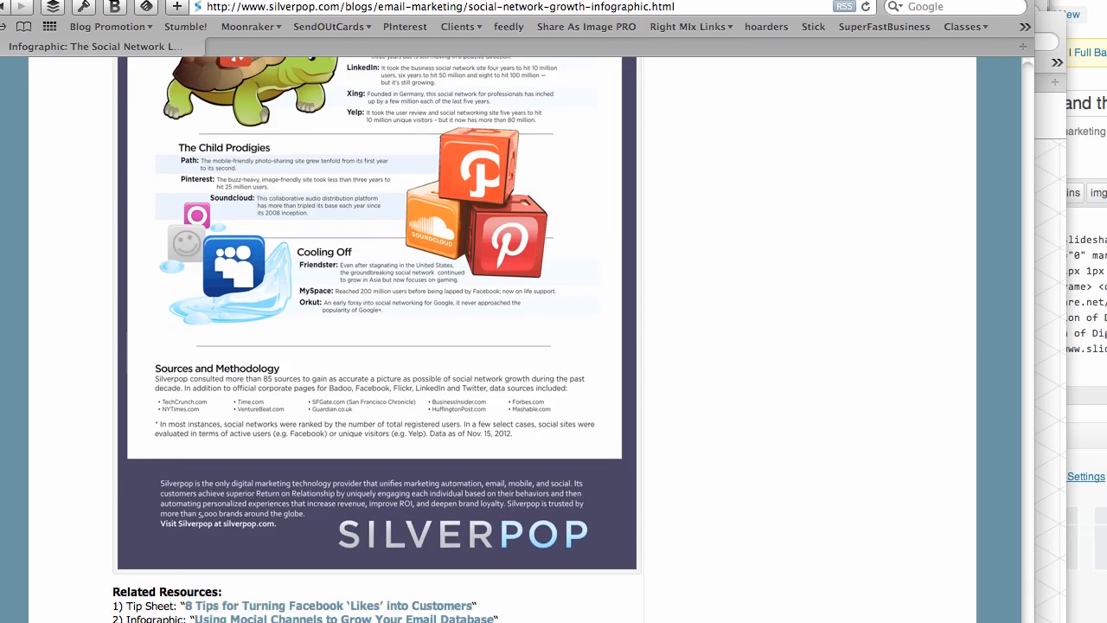
scroll(down, 3)
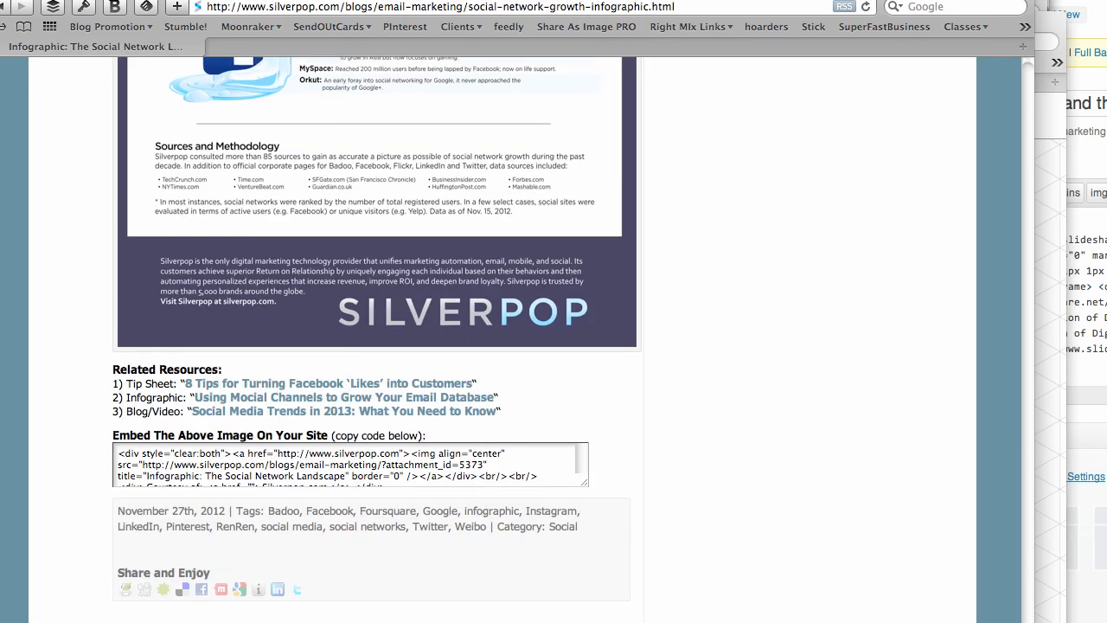
scroll(up, 3)
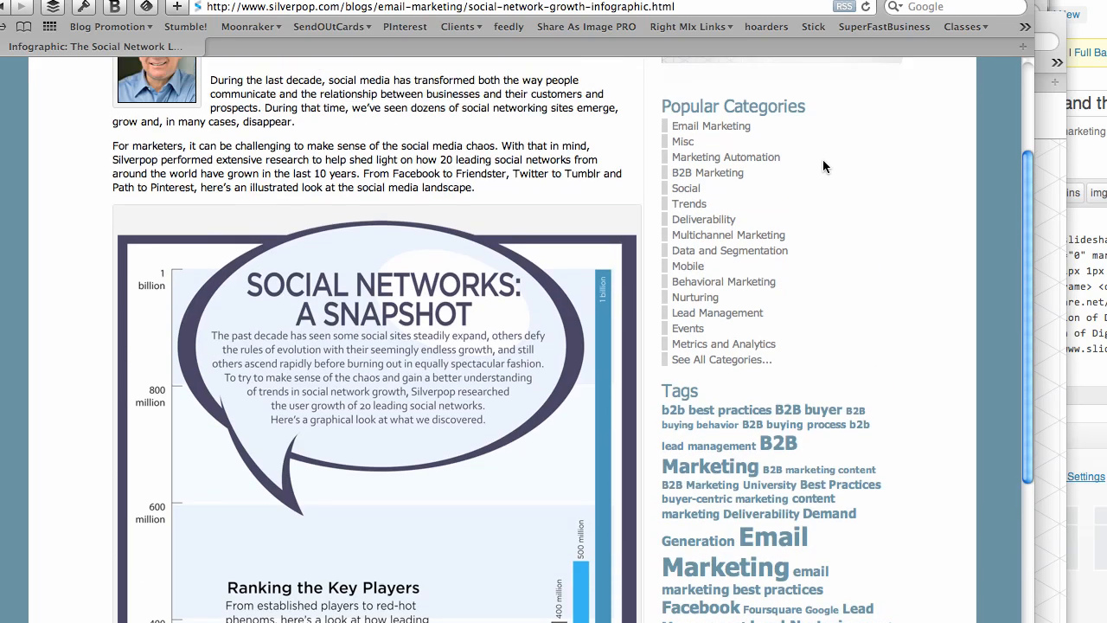
scroll(down, 3)
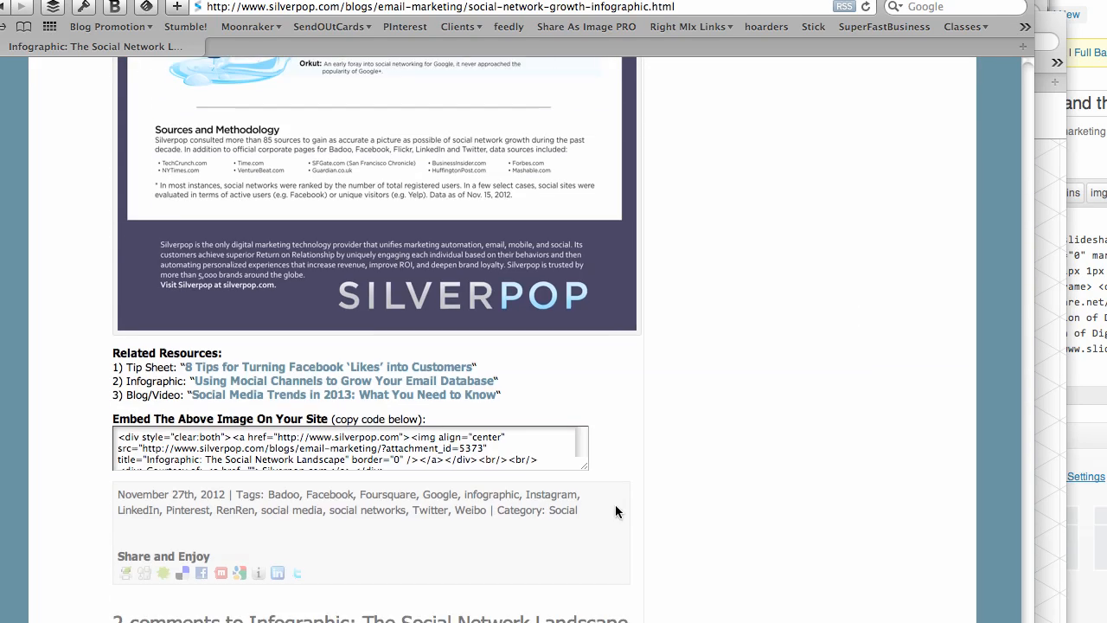
click(347, 447)
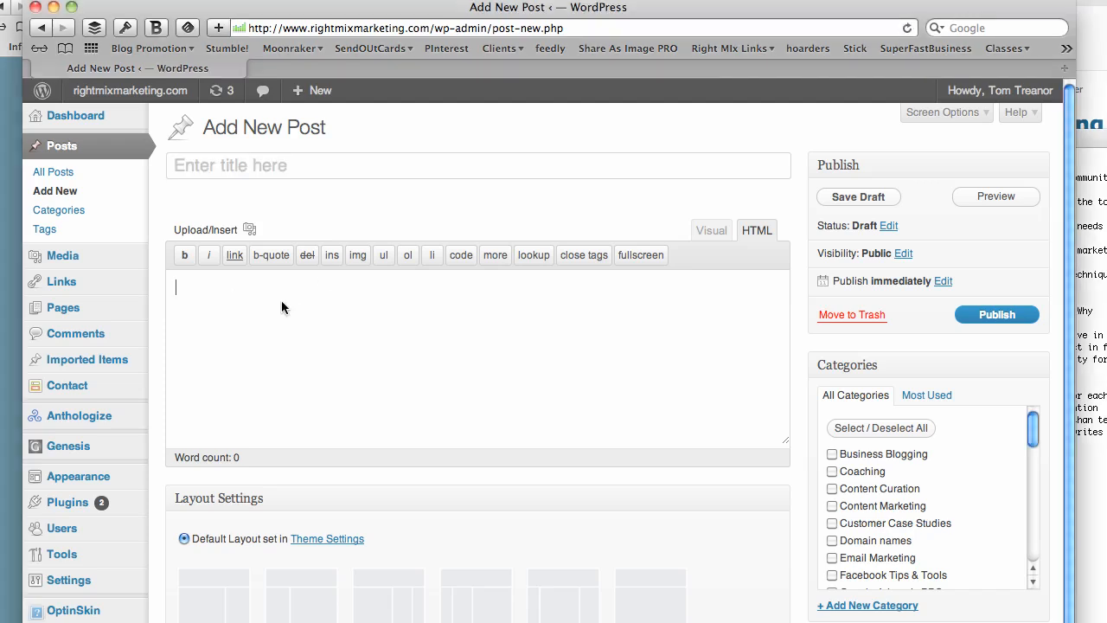
Enter TBD, the pasted Silverpop embed code, then TBD in the post's HTML body
text(TBD)
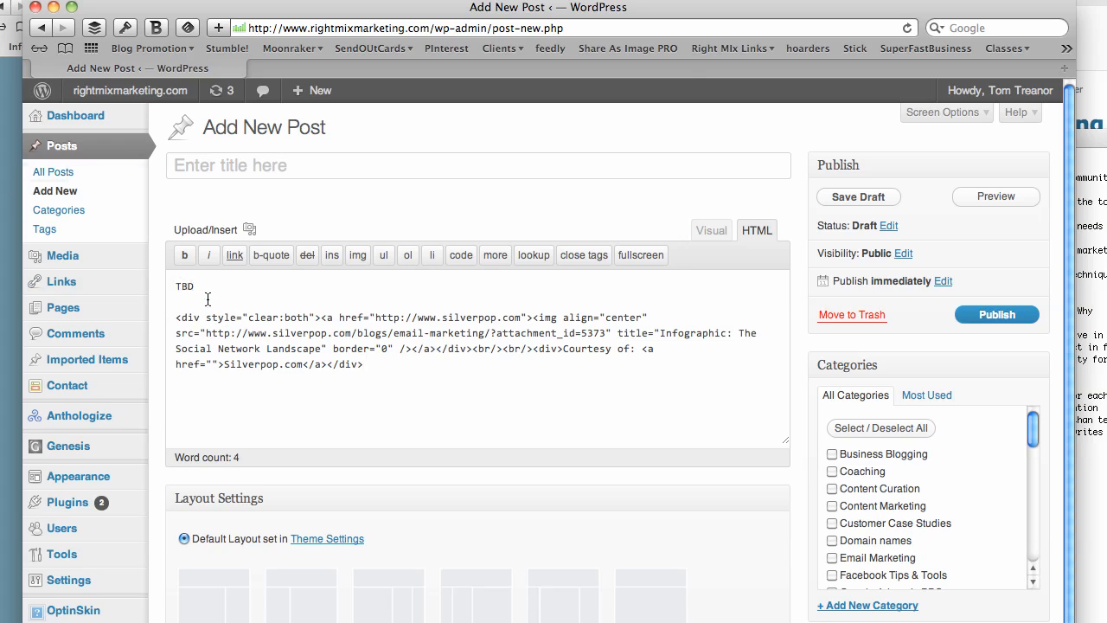
text(TBD)
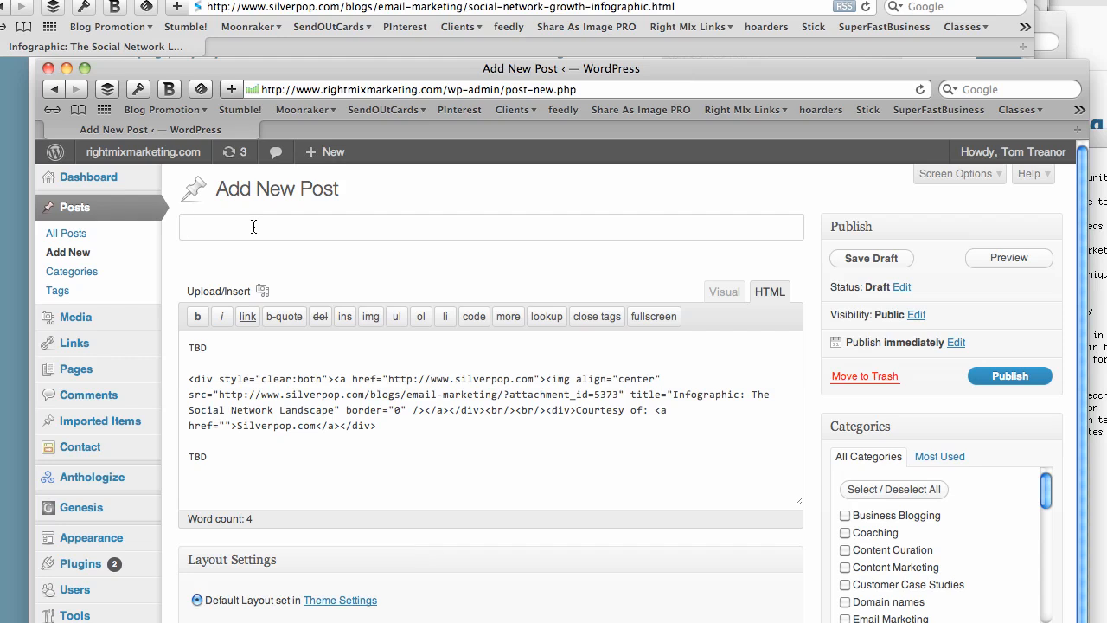
Title the post 'Social Media Platform Statistics 2012 (Infographic)'
text(Social Media Platform St)
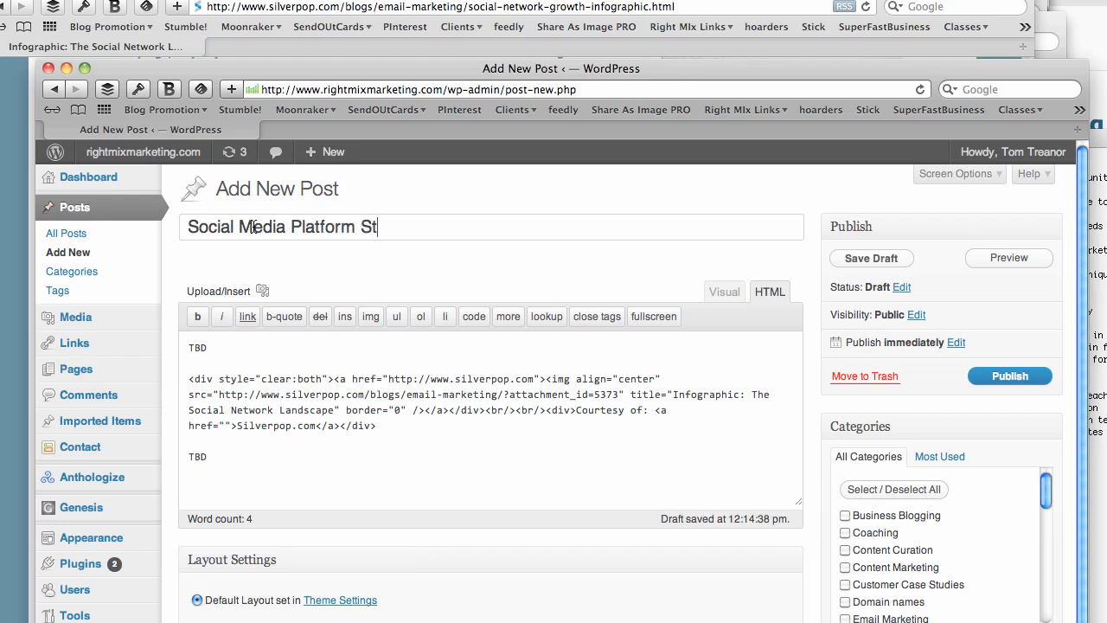
text(atistics 2)
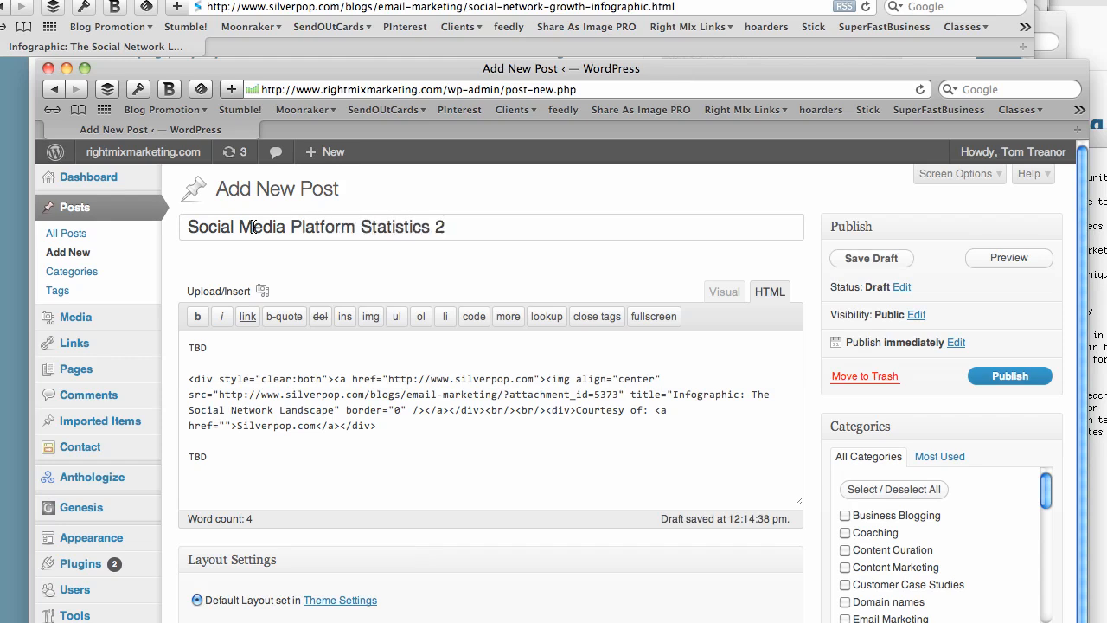
text(012 (I)
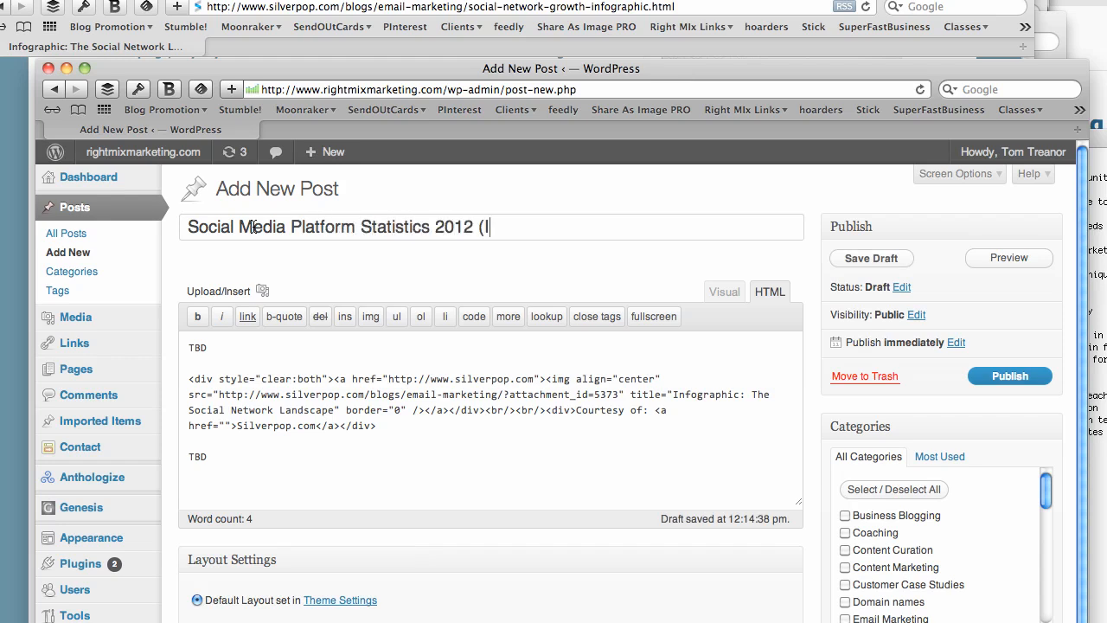
text(nfogr)
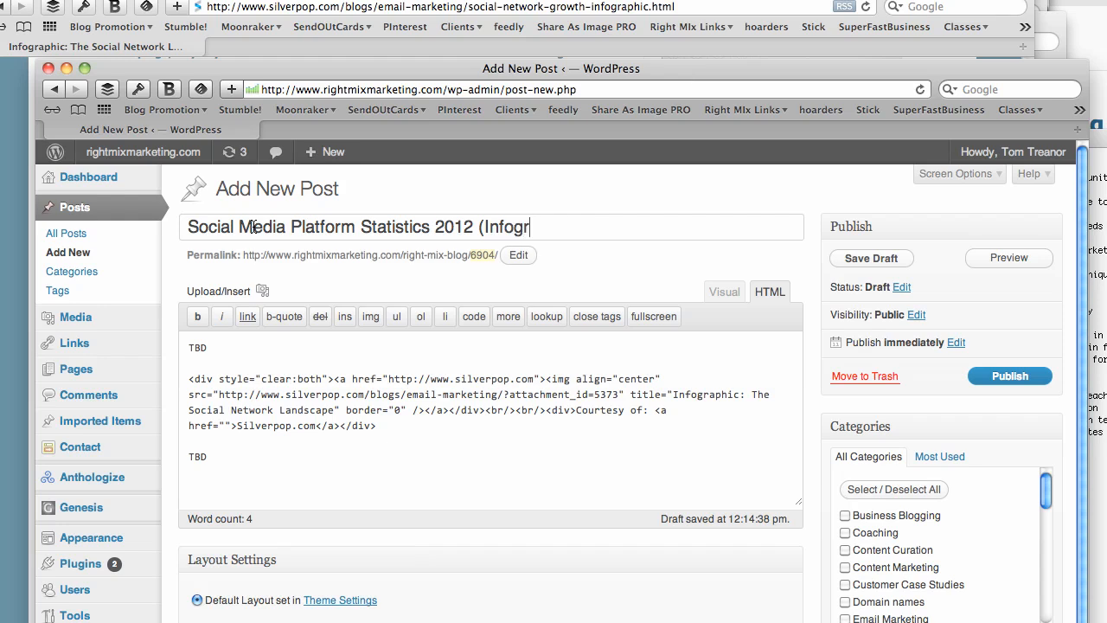
text(aphic)
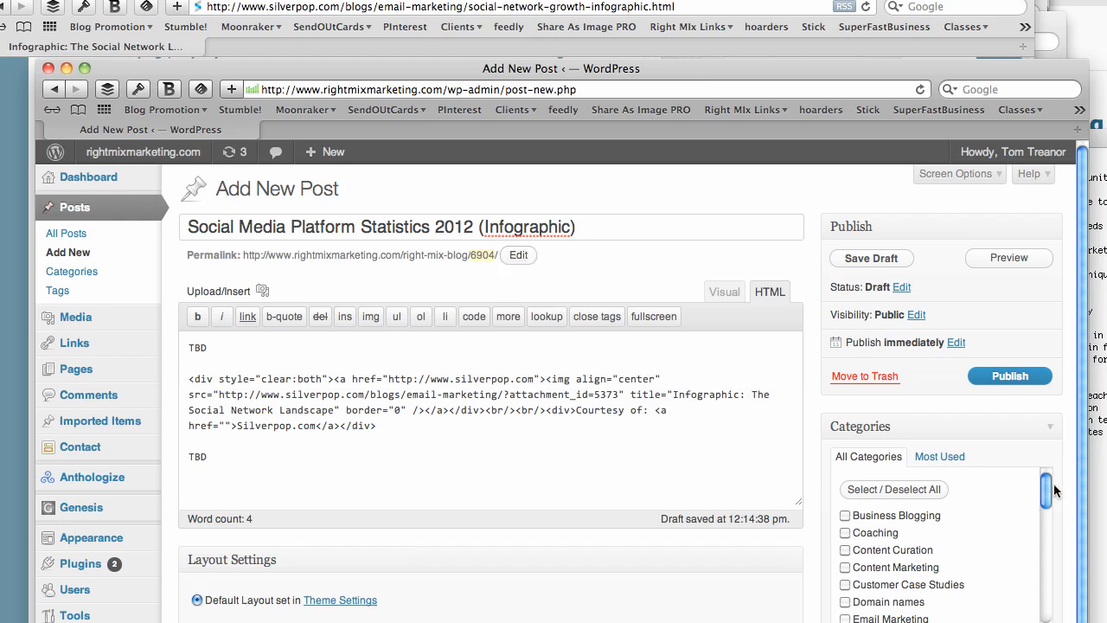
Tick the Social Media Infographics category for the post
scroll(down, 3)
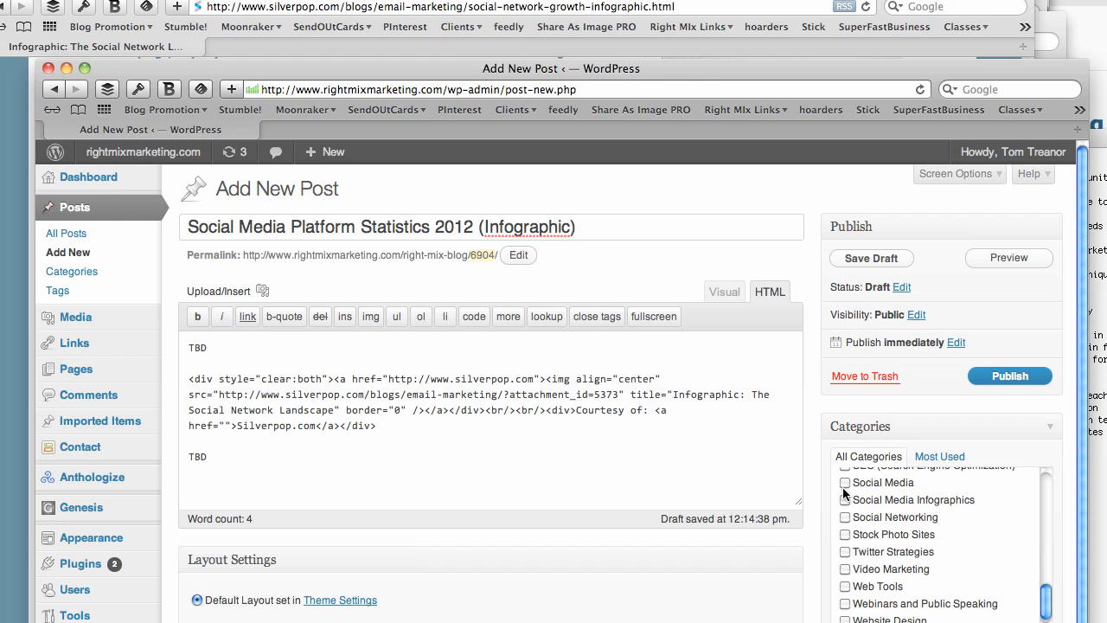
click(844, 498)
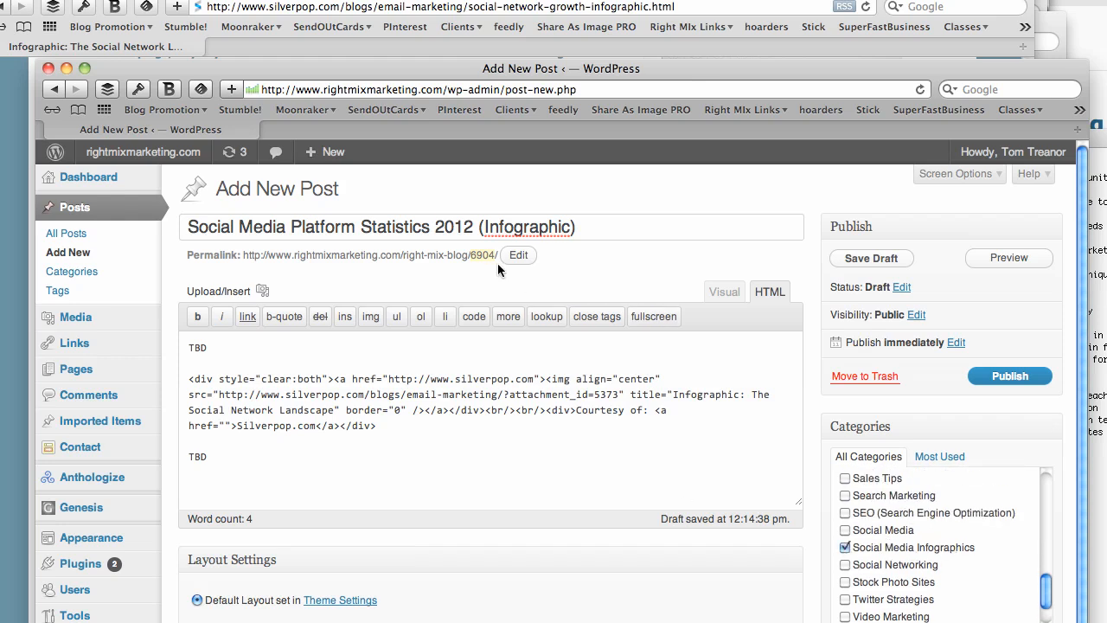
Replace the numeric permalink slug with social-media-statistics-2012 and confirm it
click(519, 254)
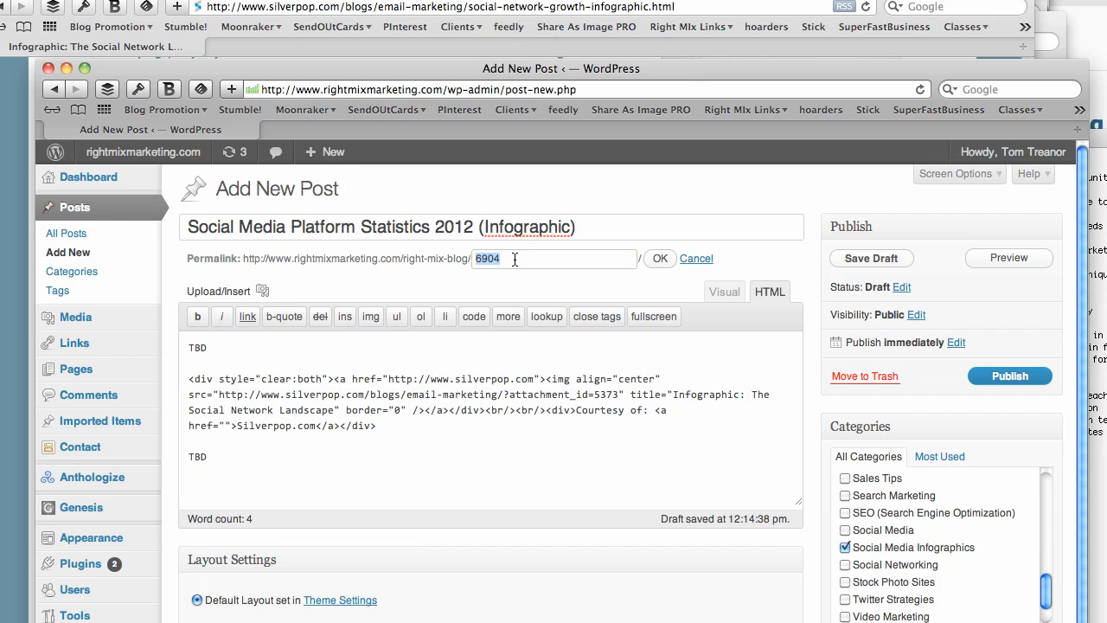
mouse_move(463, 263)
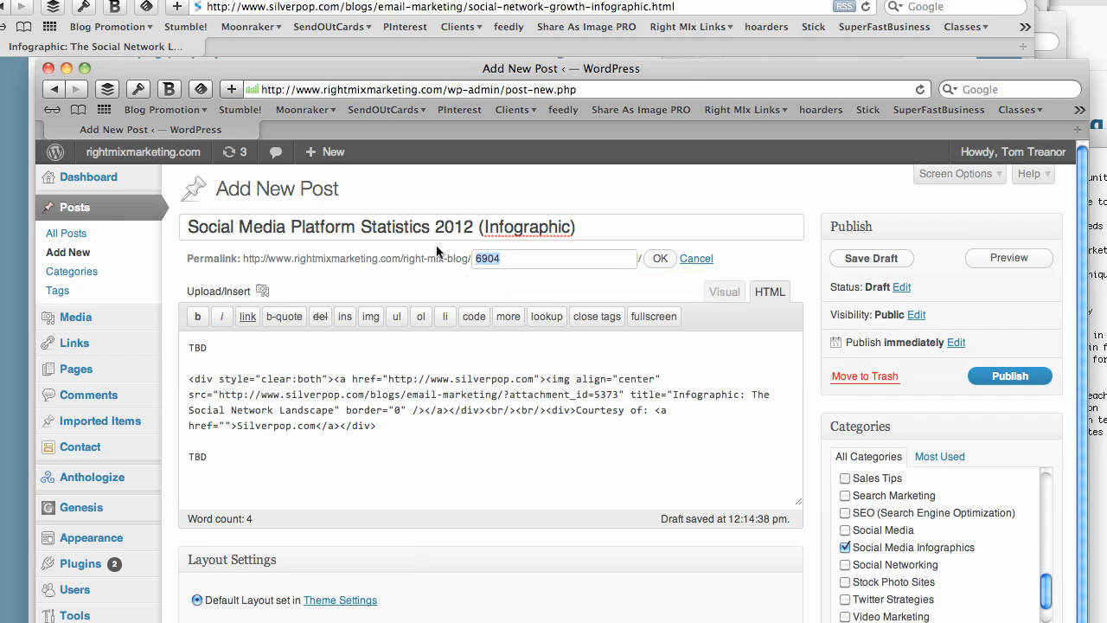
text(social-)
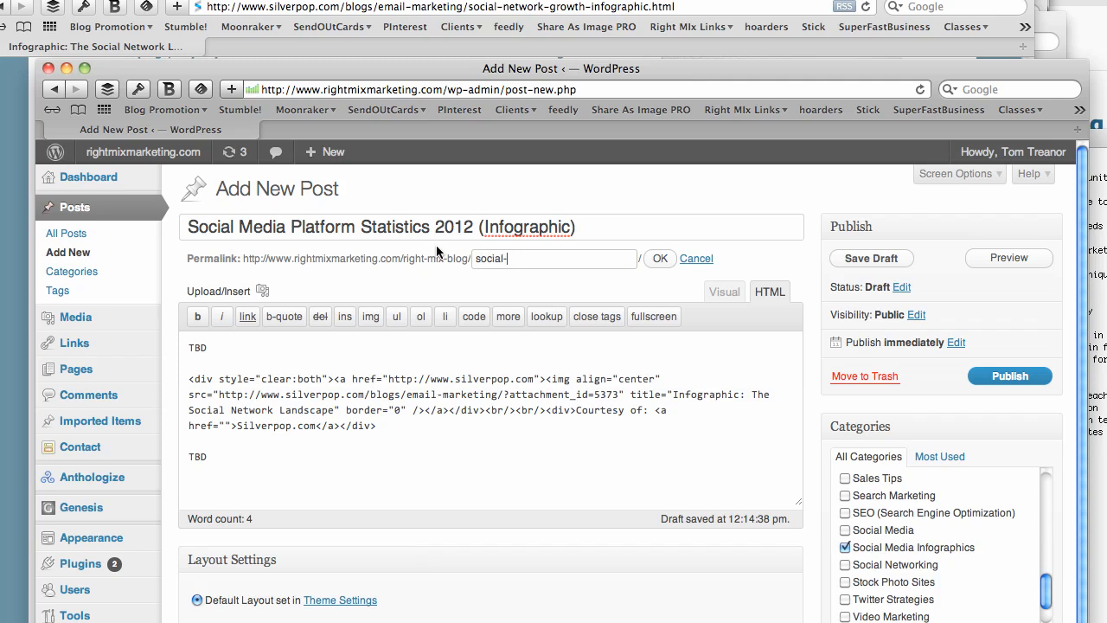
text(media-)
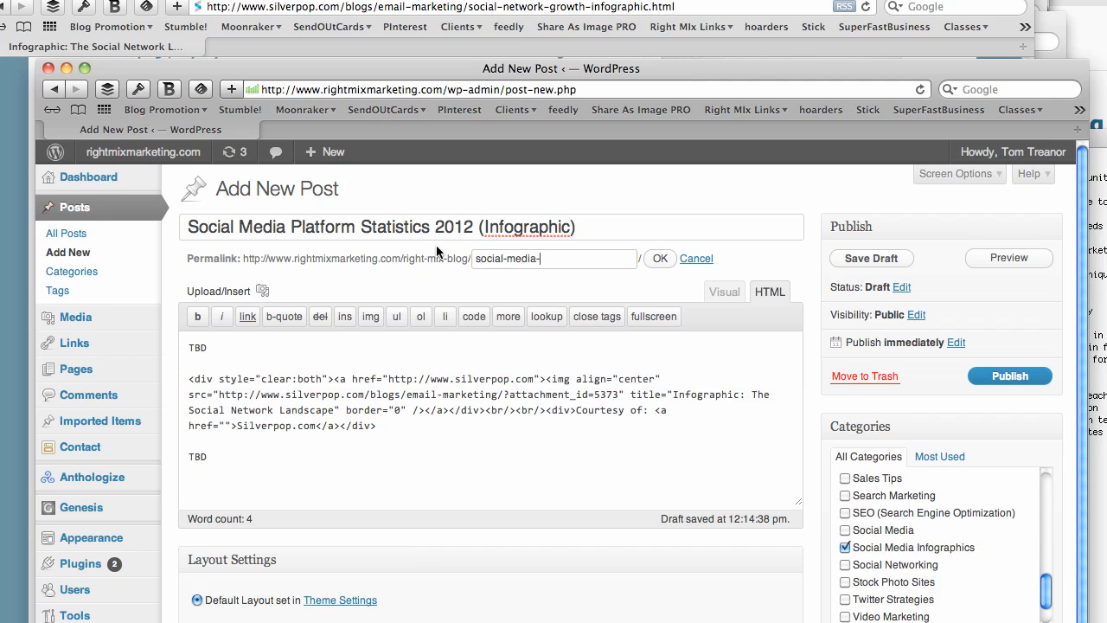
text(statistics)
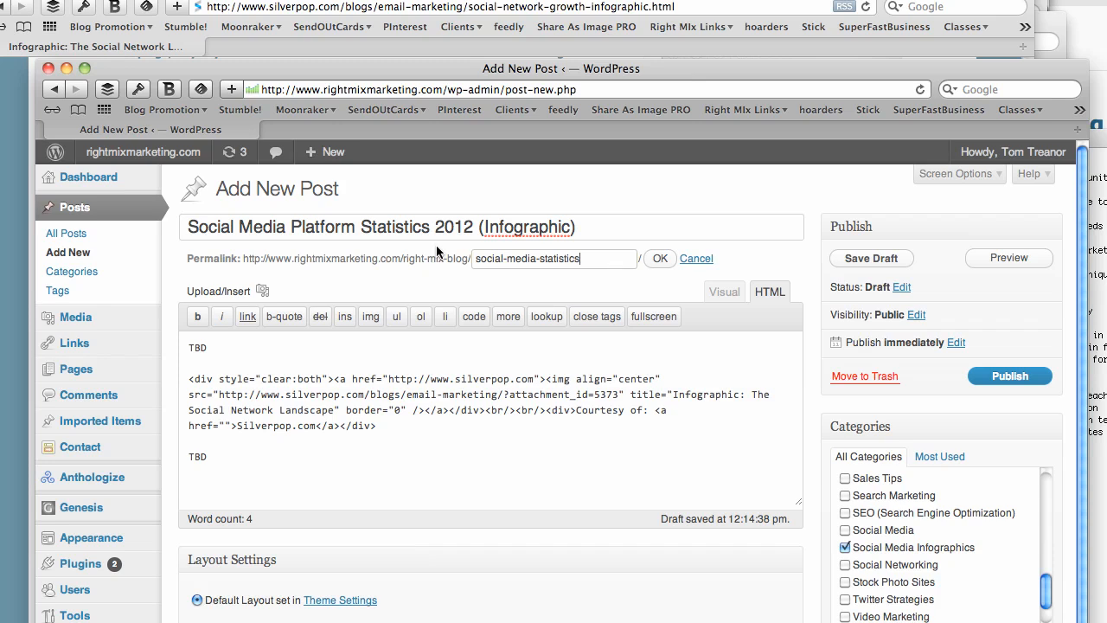
text(-2012)
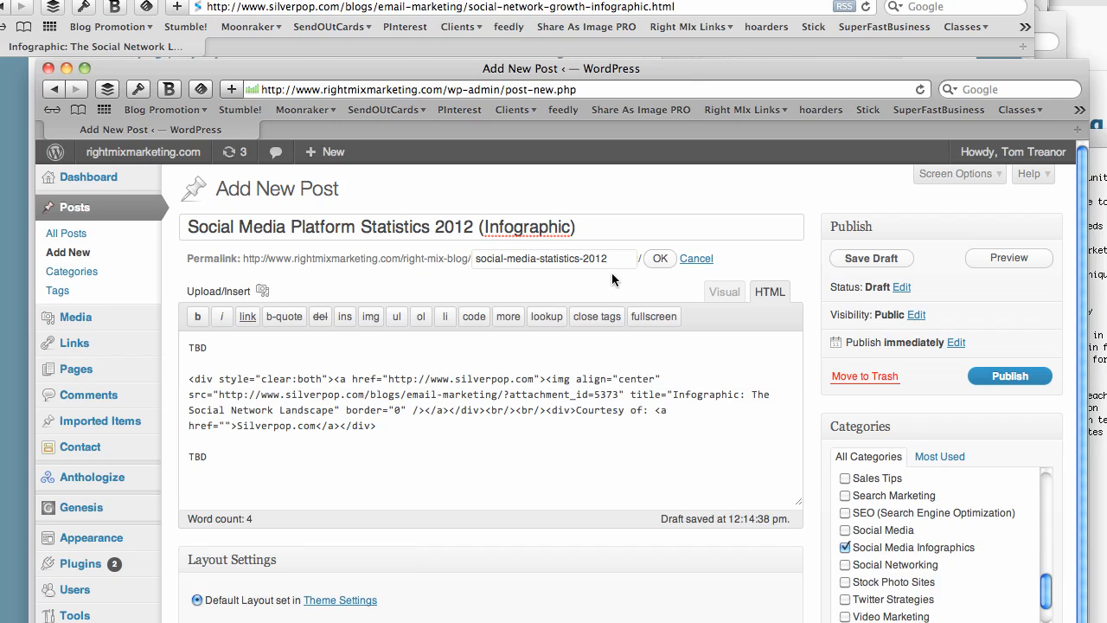
mouse_move(1101, 276)
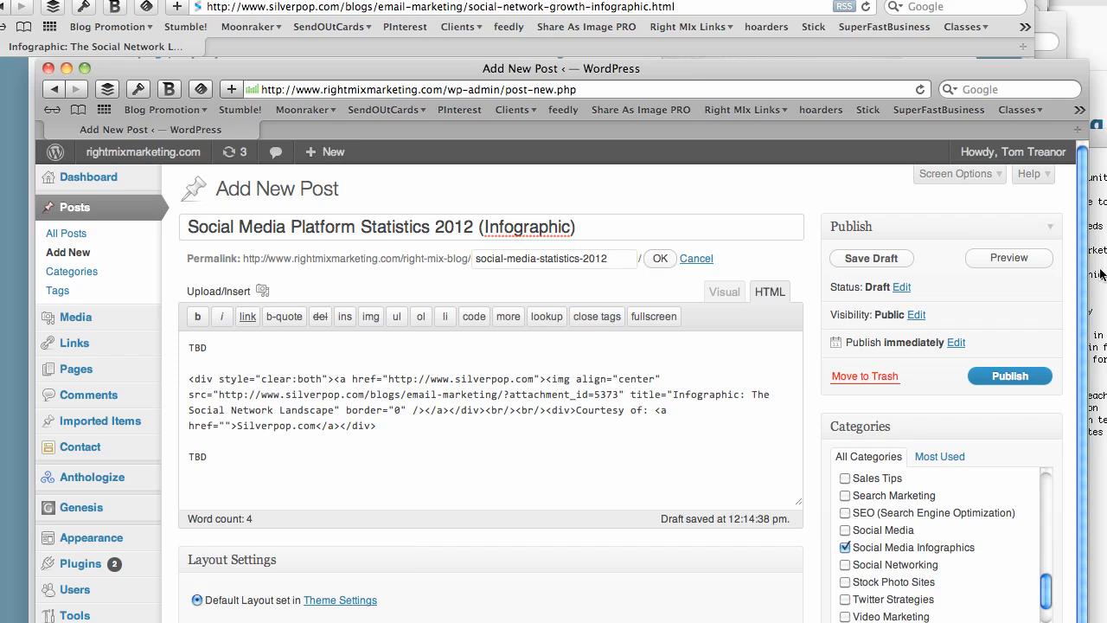
scroll(down, 3)
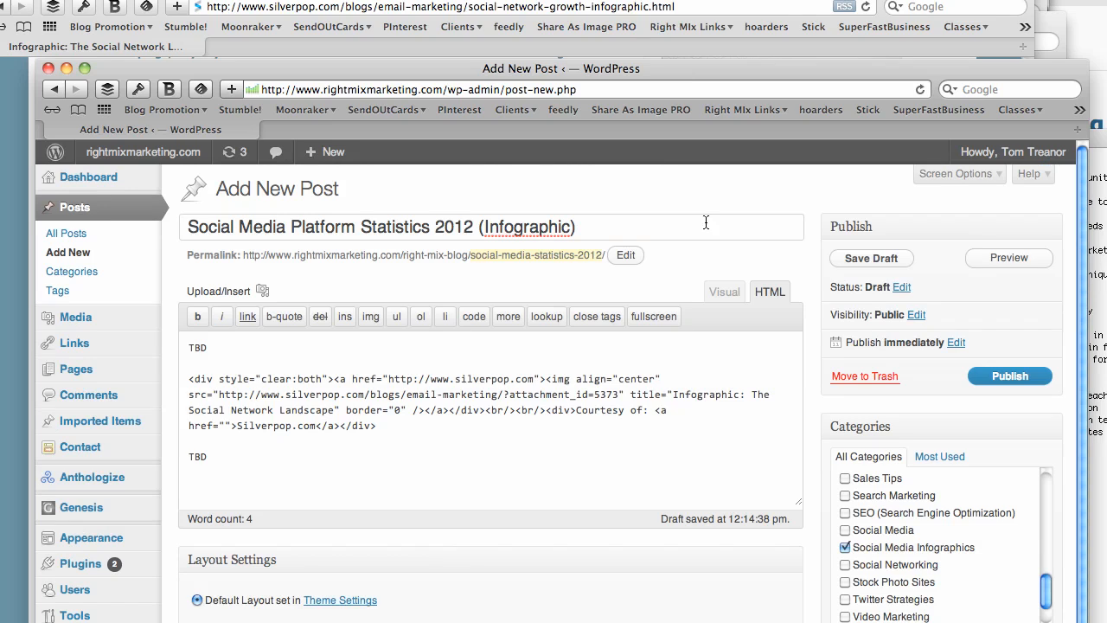
Copy the post title into the All in One SEO Pack Title field
triple_click(380, 227)
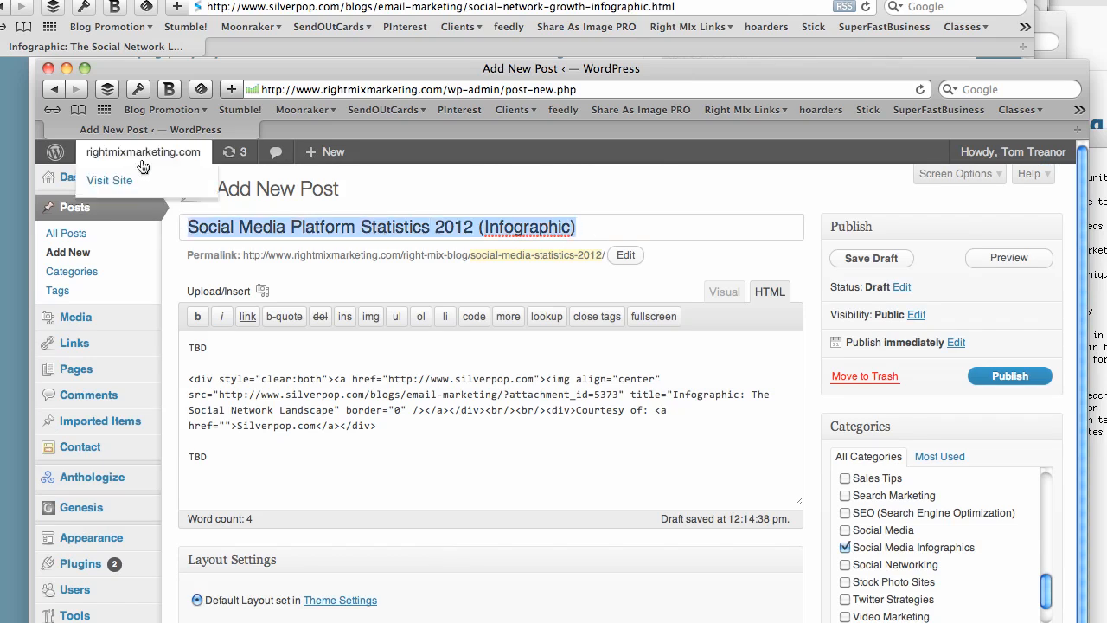
click(873, 258)
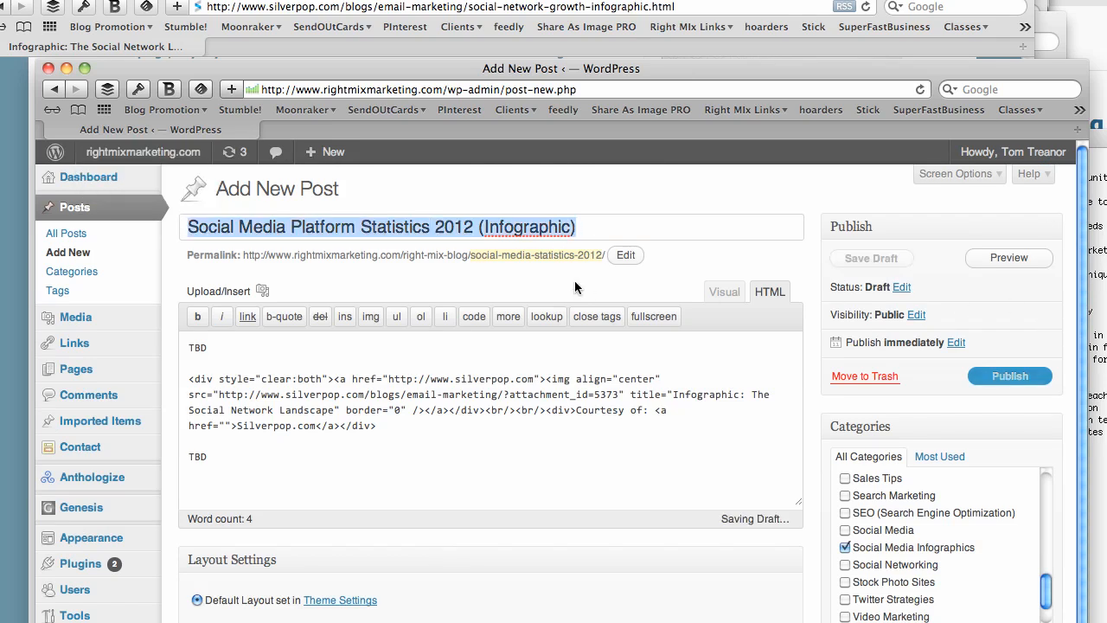
scroll(down, 3)
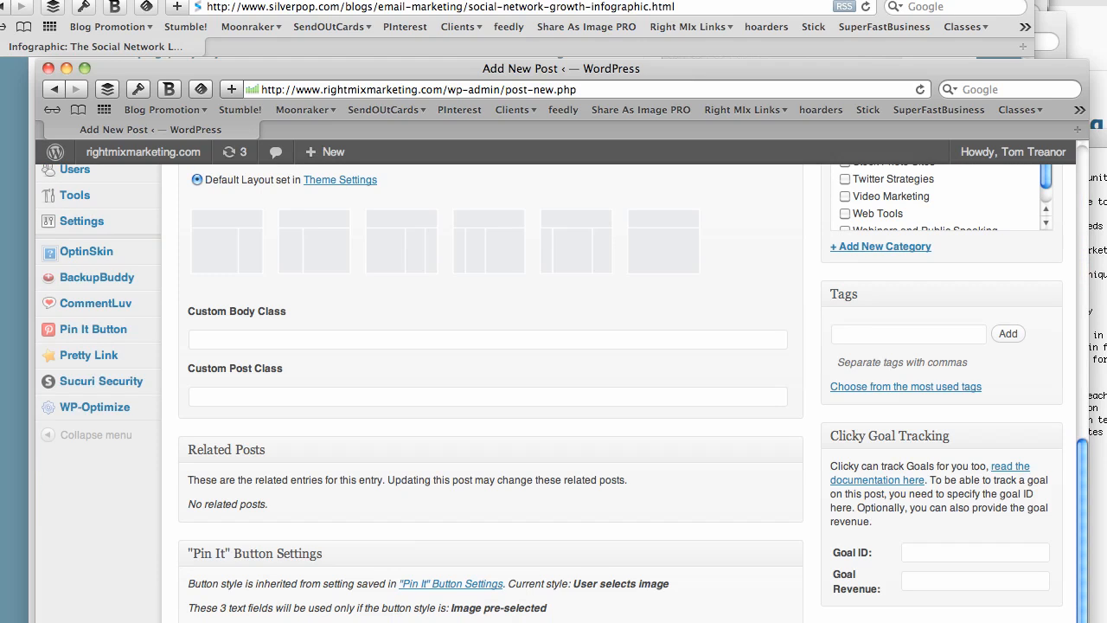
scroll(down, 3)
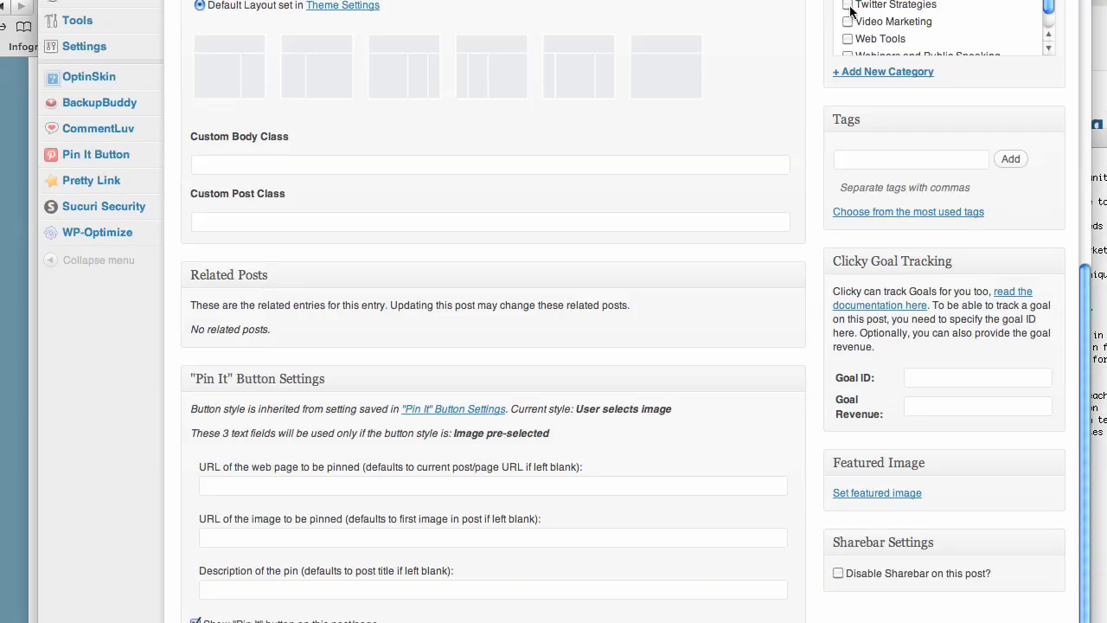
mouse_move(851, 11)
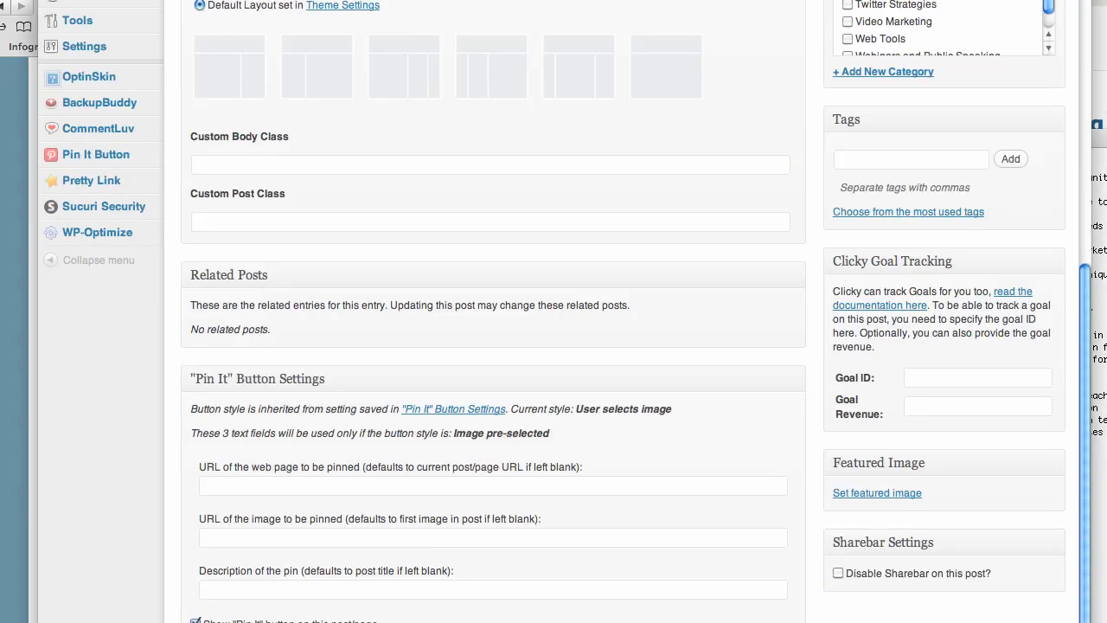
scroll(down, 3)
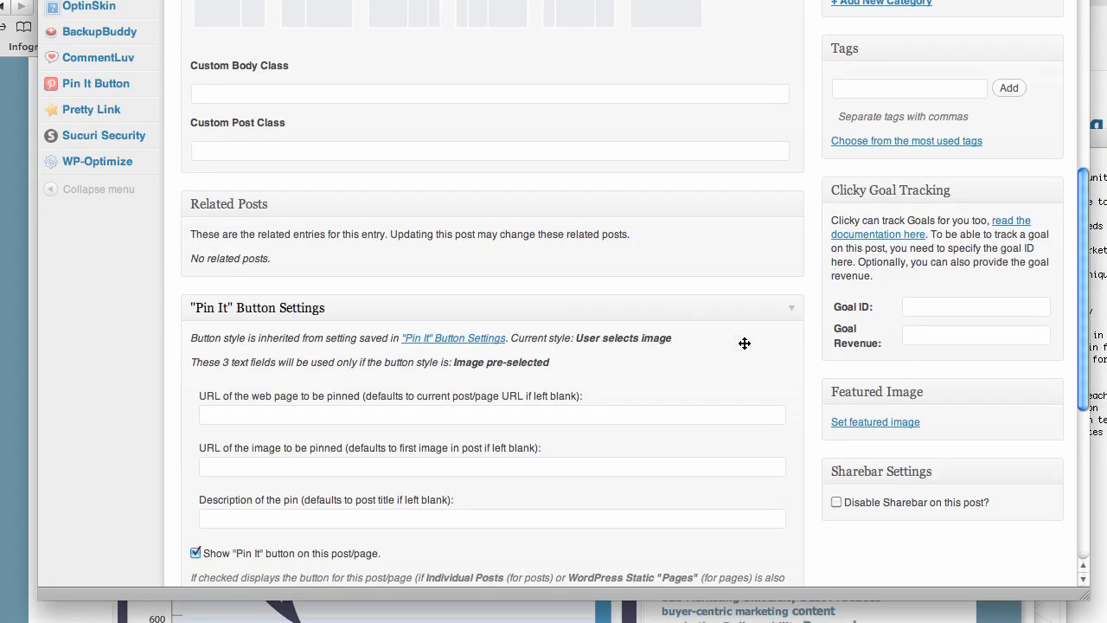
scroll(down, 3)
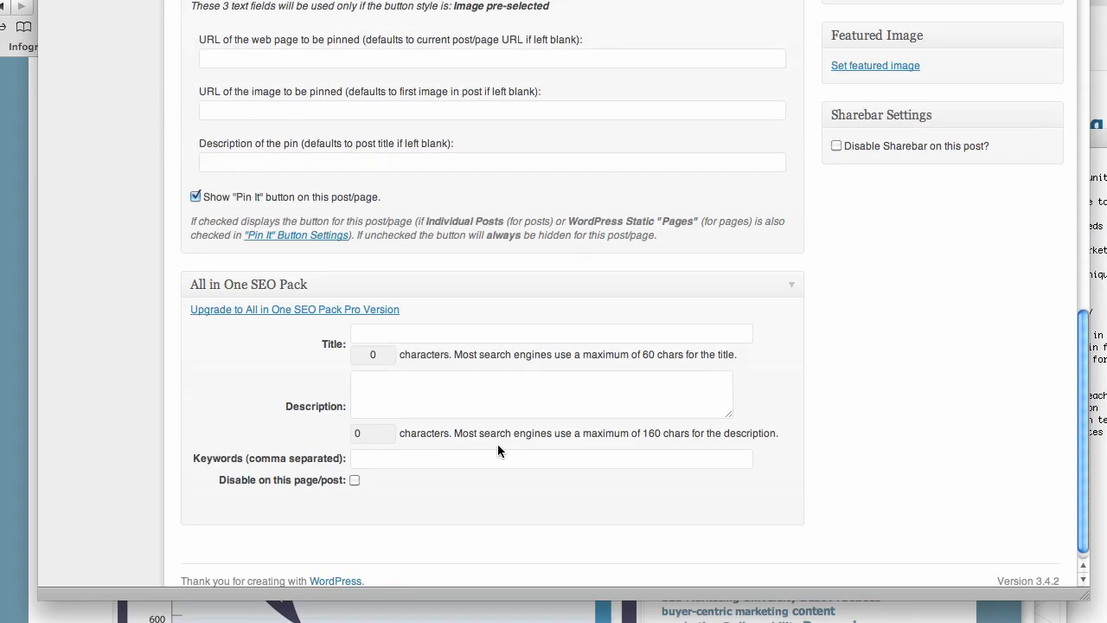
text(Social Media Platform Statistics 2012 (Infographic))
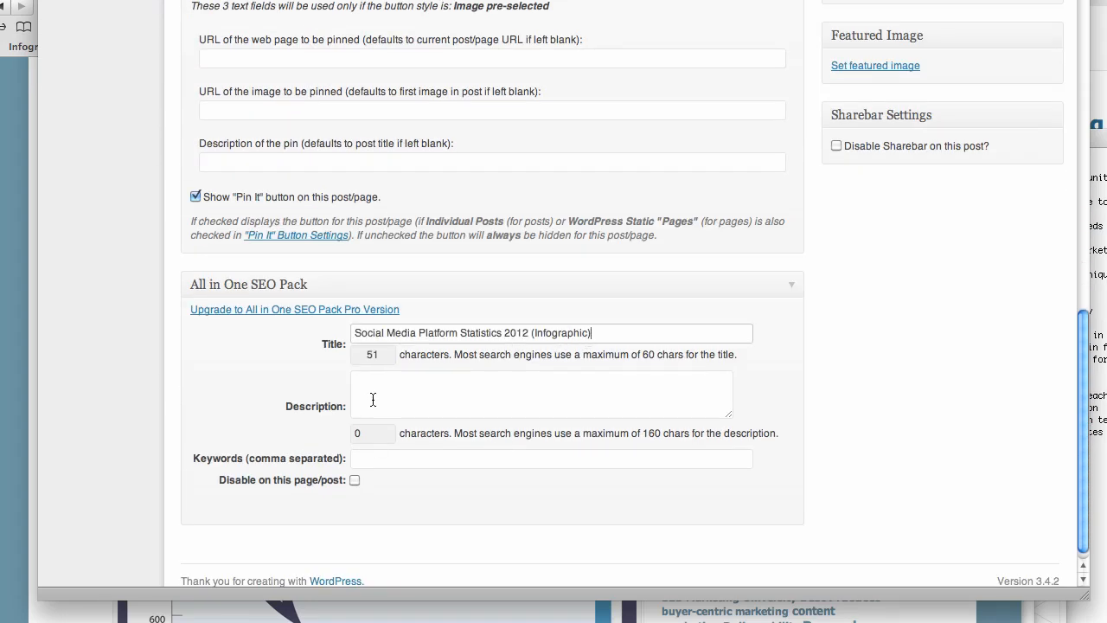
click(540, 395)
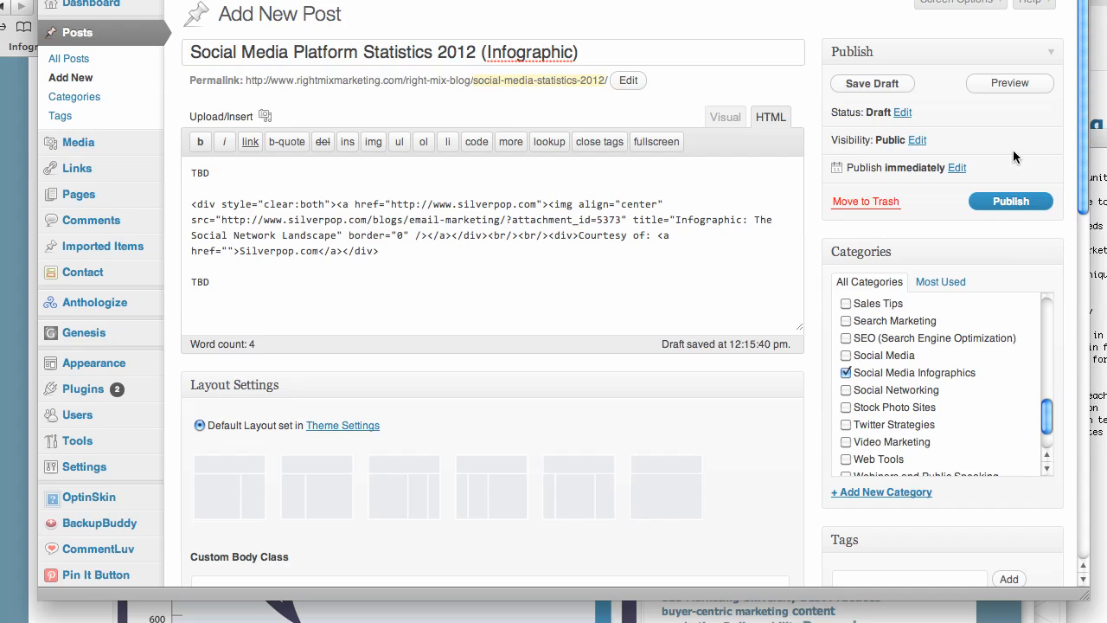
scroll(down, 3)
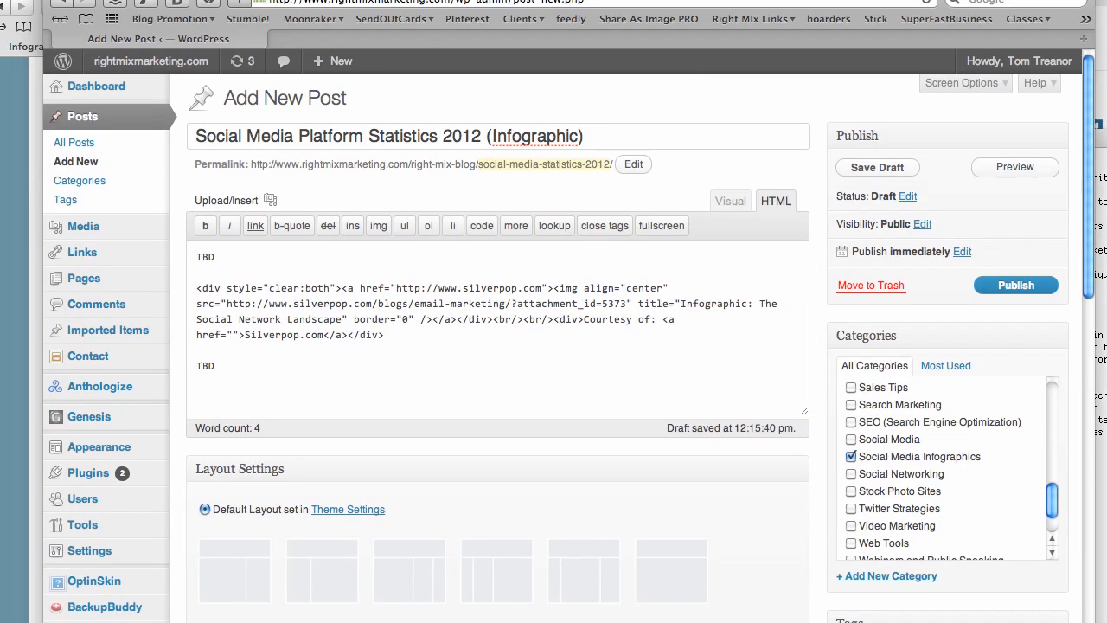
scroll(down, 3)
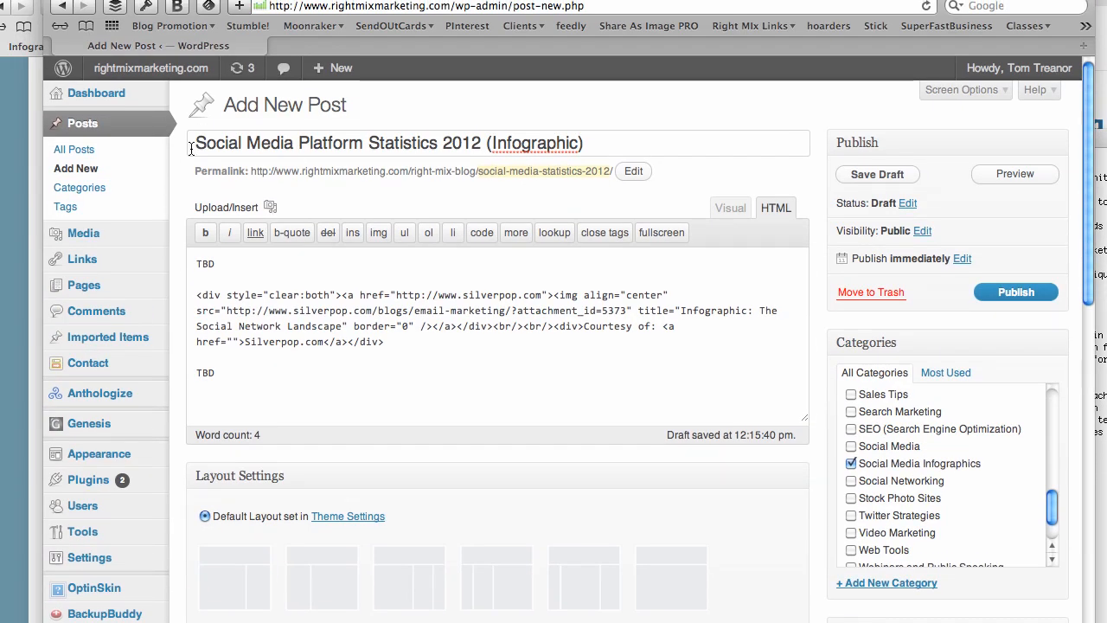
mouse_move(313, 142)
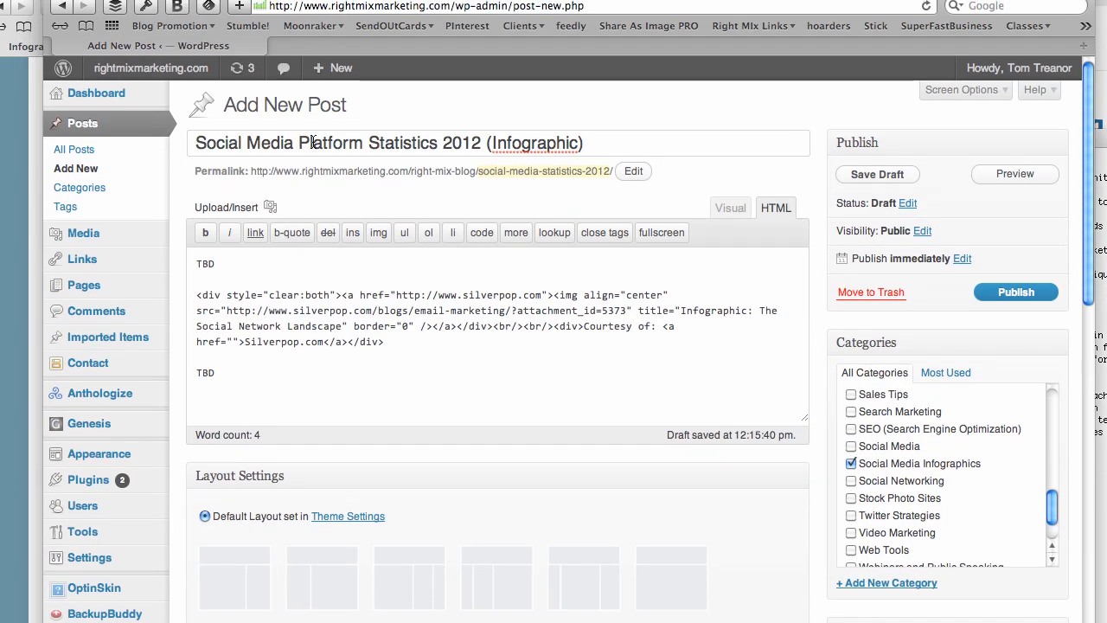
mouse_move(820, 161)
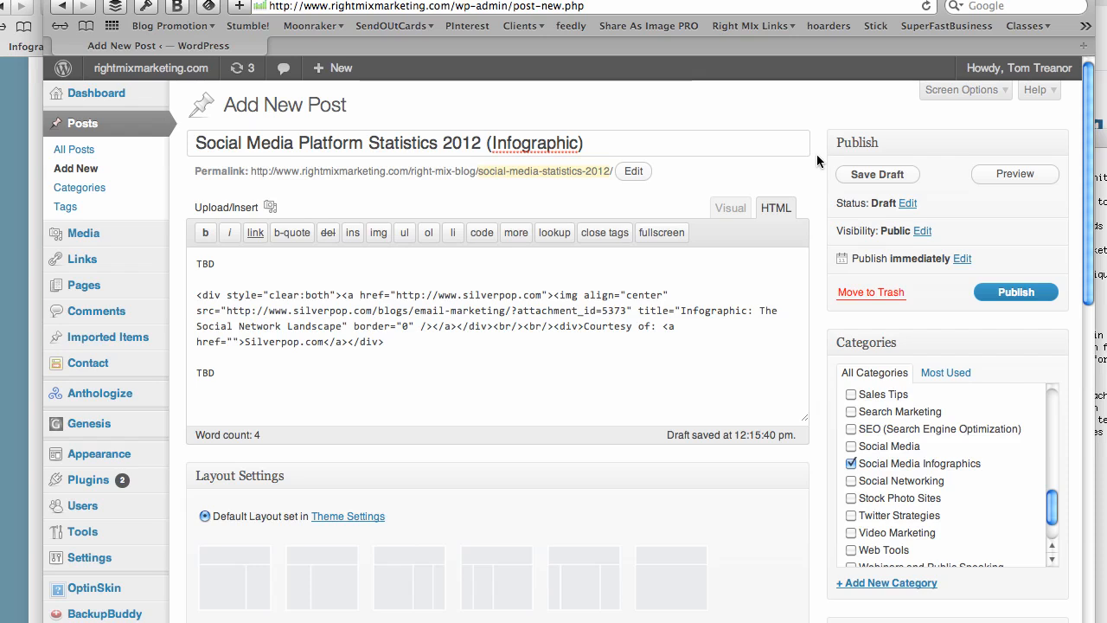